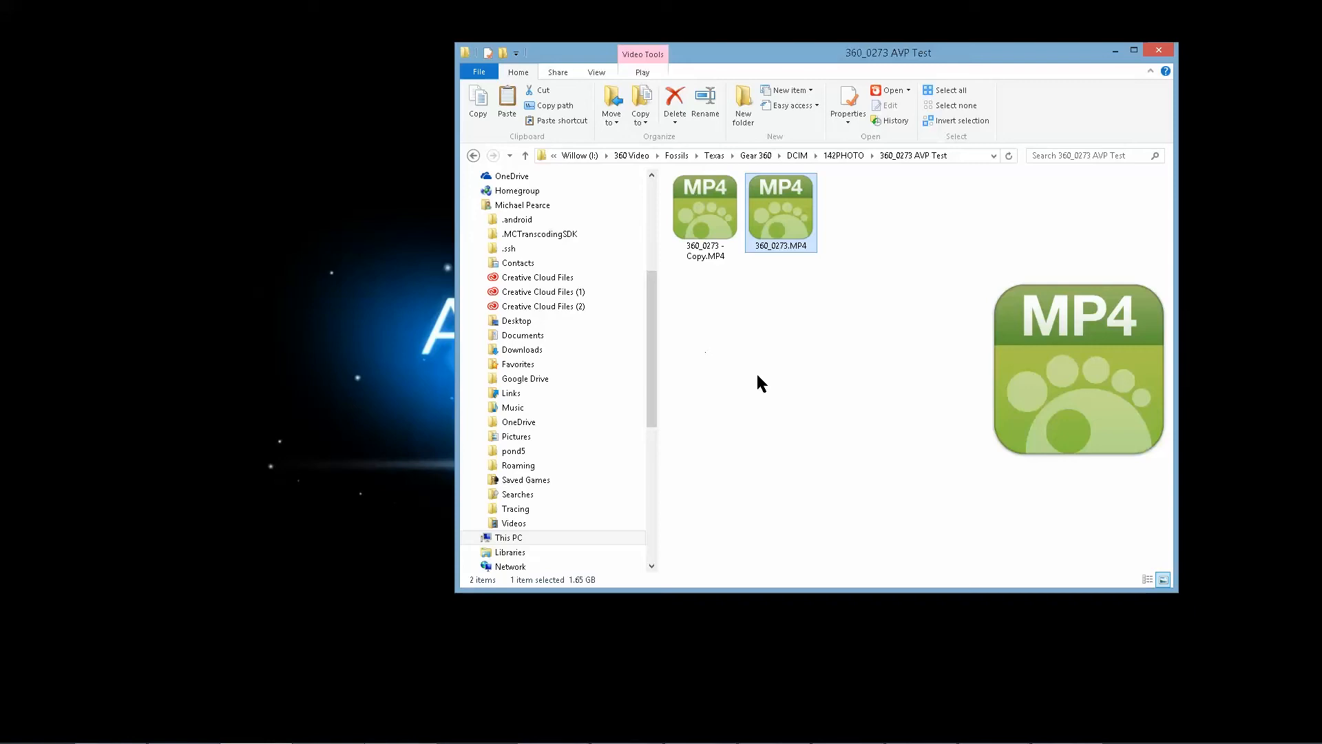
Step: Browse from 142PHOTO into the 360_0273 AVP Test folder and open its contents
left_click(524, 155)
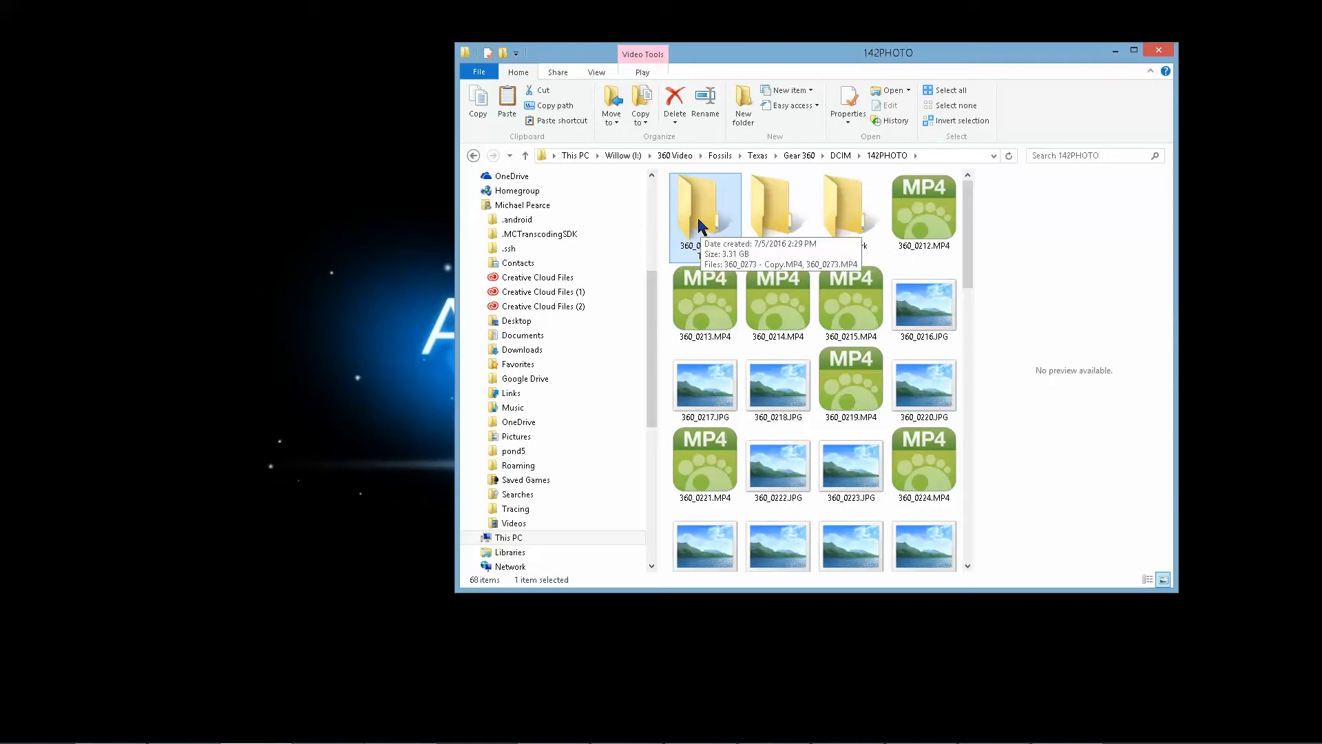
double_click(704, 207)
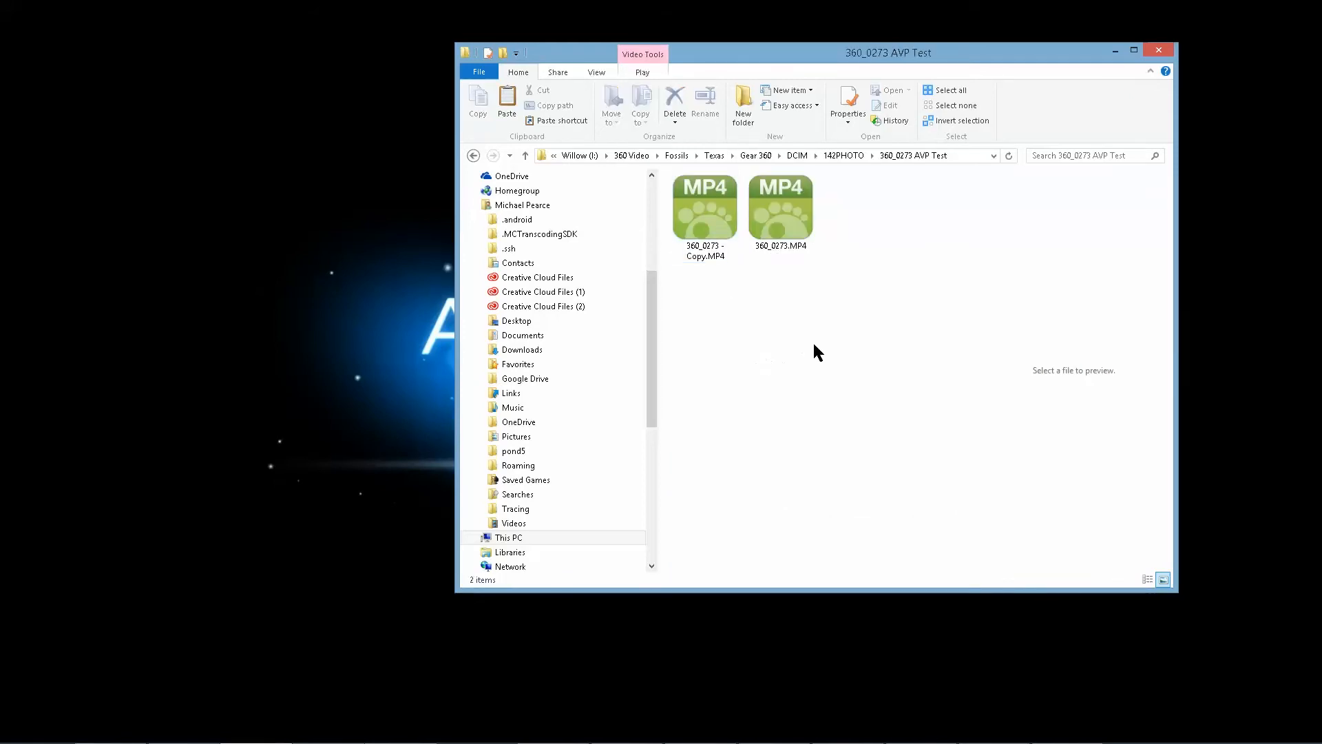
double_click(778, 202)
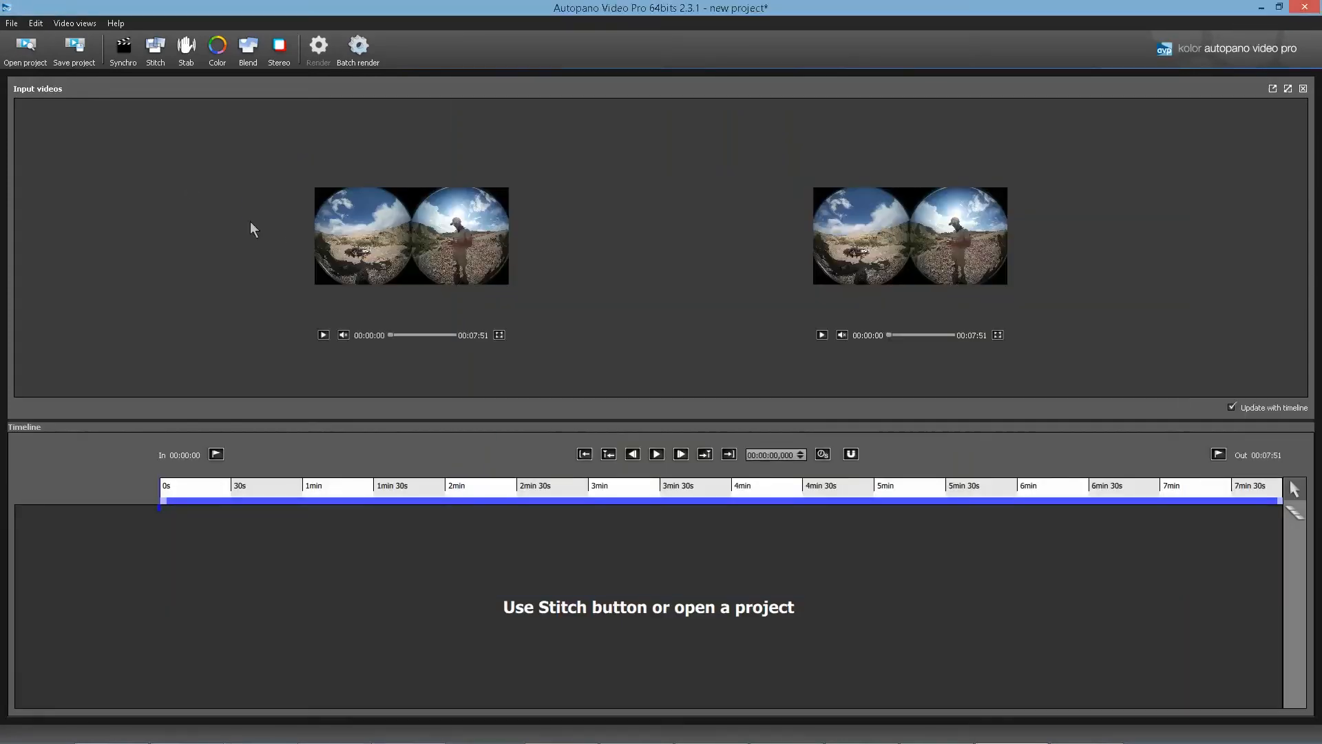
mouse_move(567, 303)
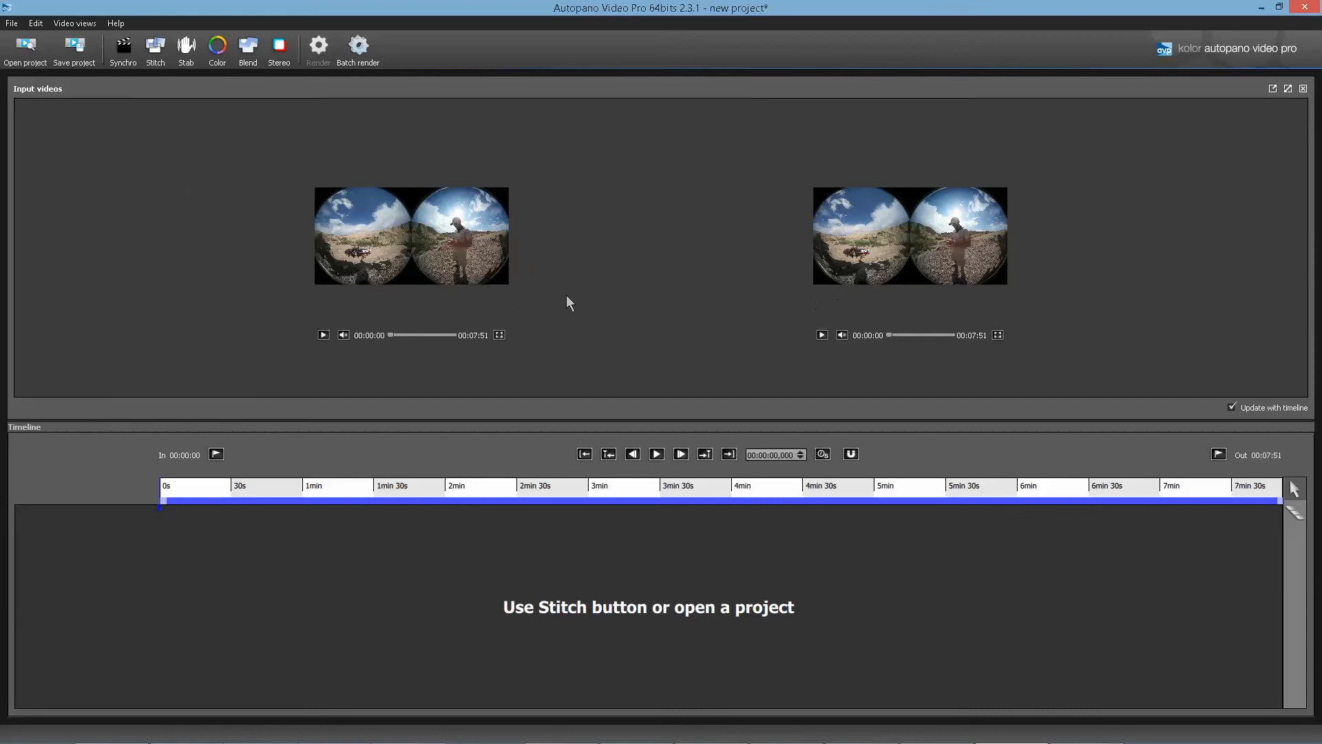
Step: Start a template-panorama stitch using GearTemplate2_Pearce.pano
left_click(155, 48)
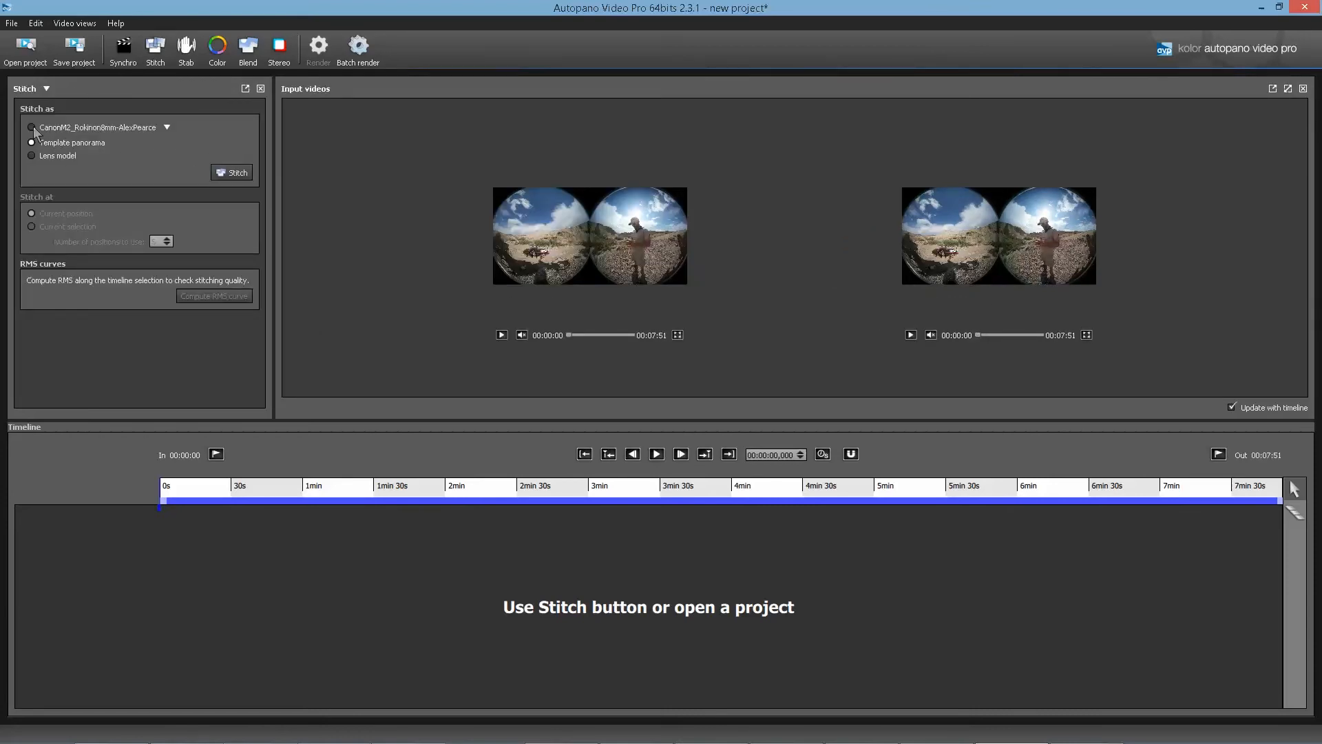
left_click(33, 143)
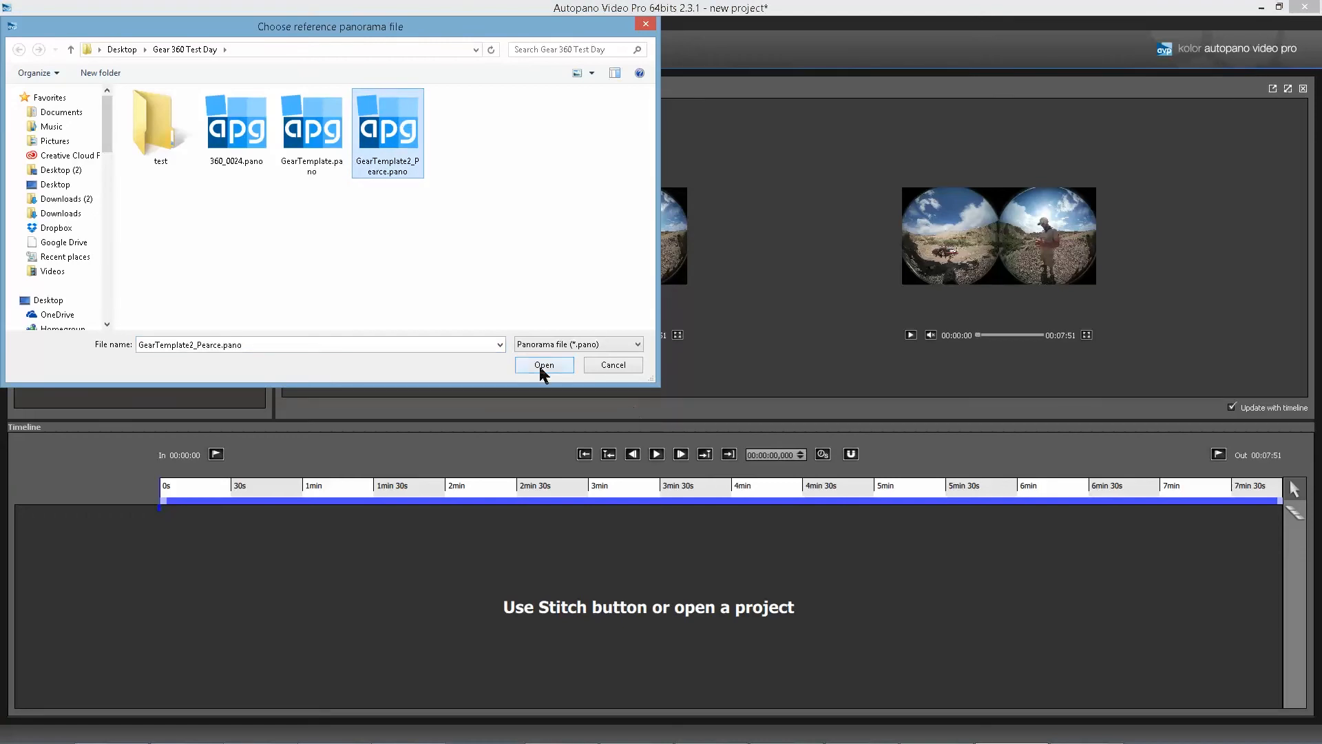
left_click(543, 364)
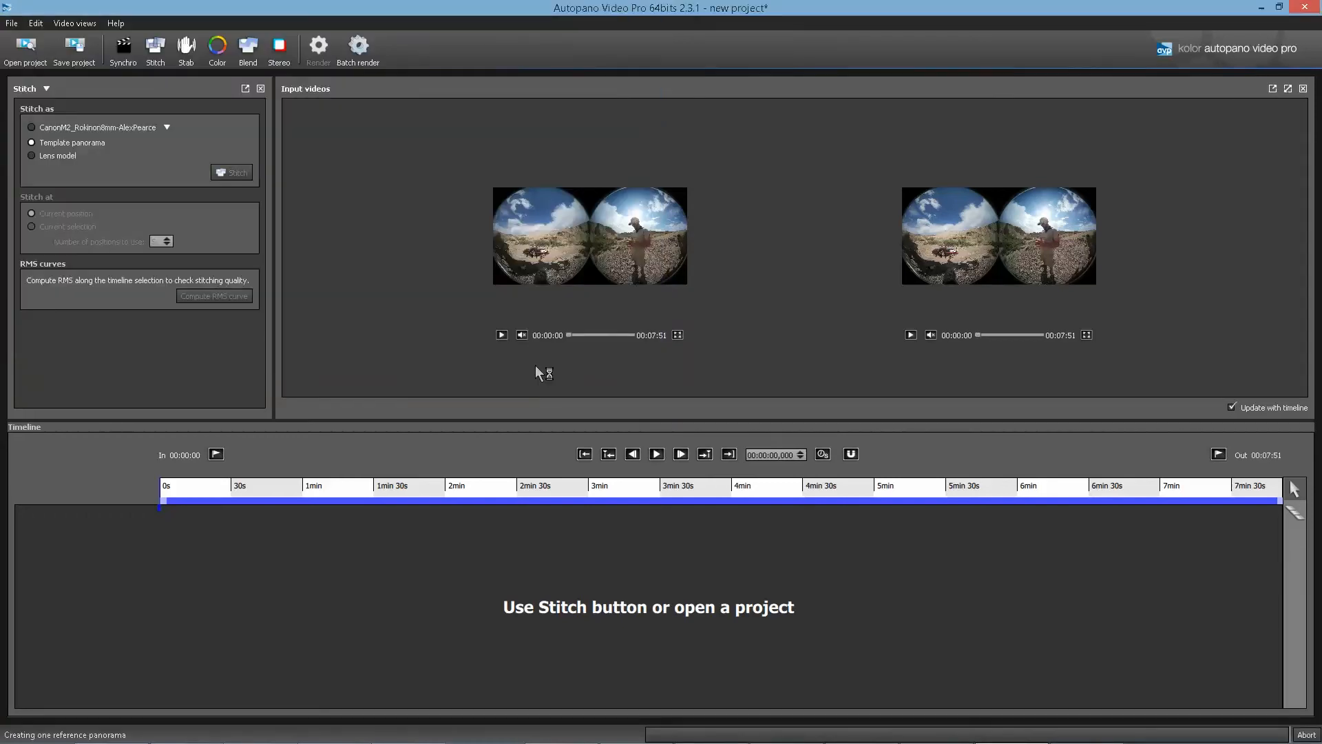
Step: Let the stitch finish, then review the equirectangular preview and Horizon, Stitch and Colors tracks
left_click(237, 172)
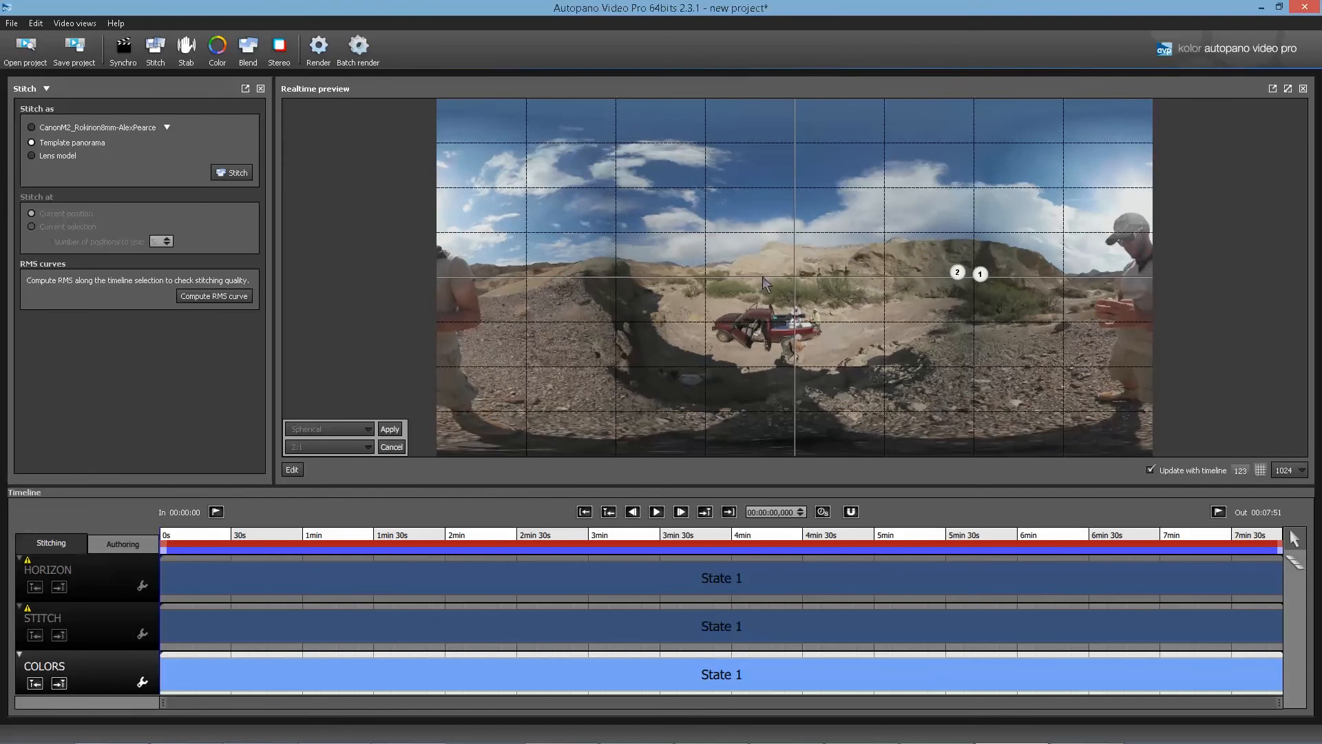
mouse_move(457, 240)
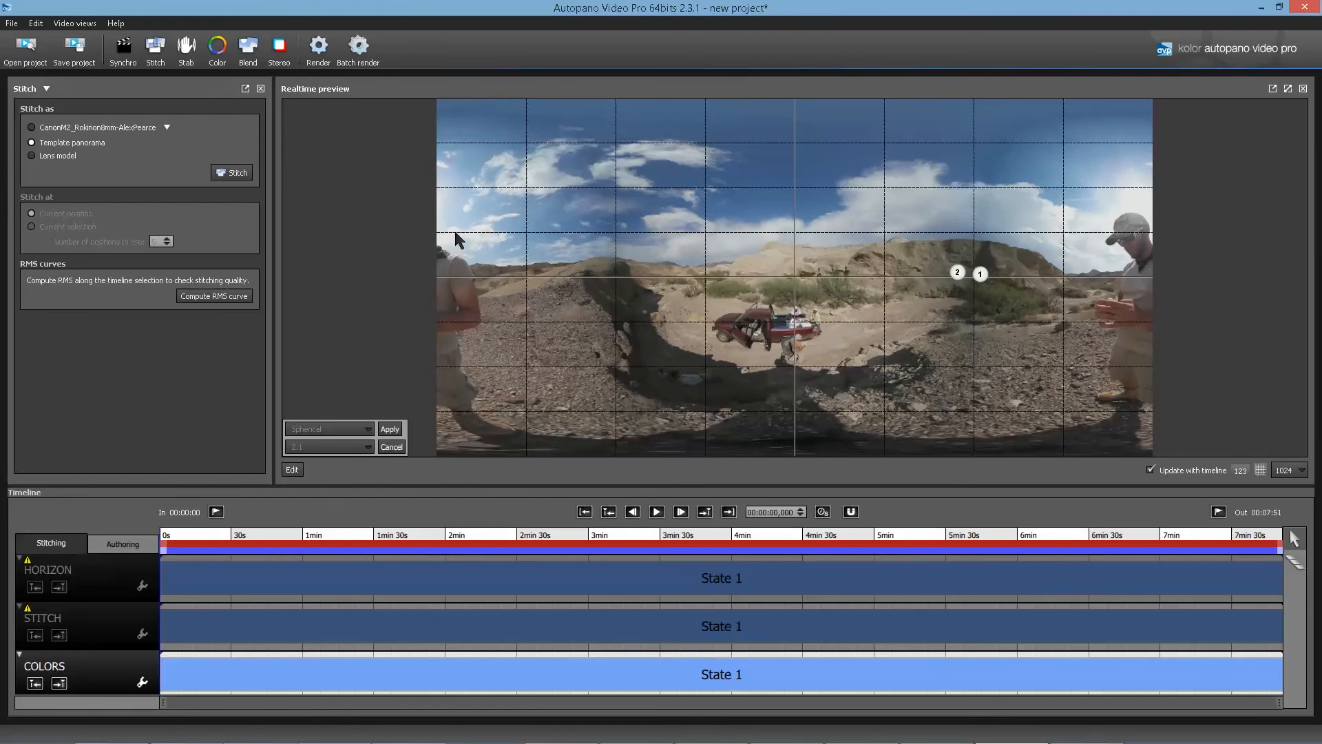
mouse_move(756, 216)
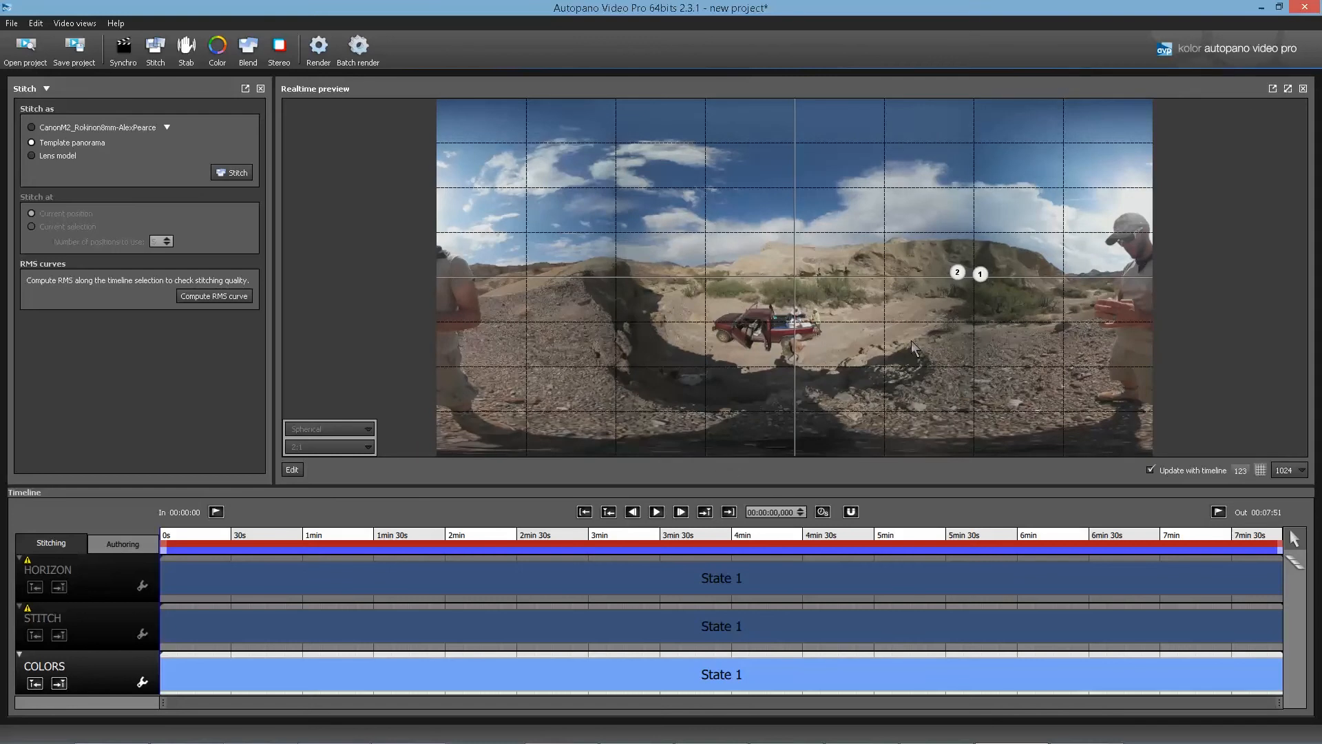
mouse_move(605, 342)
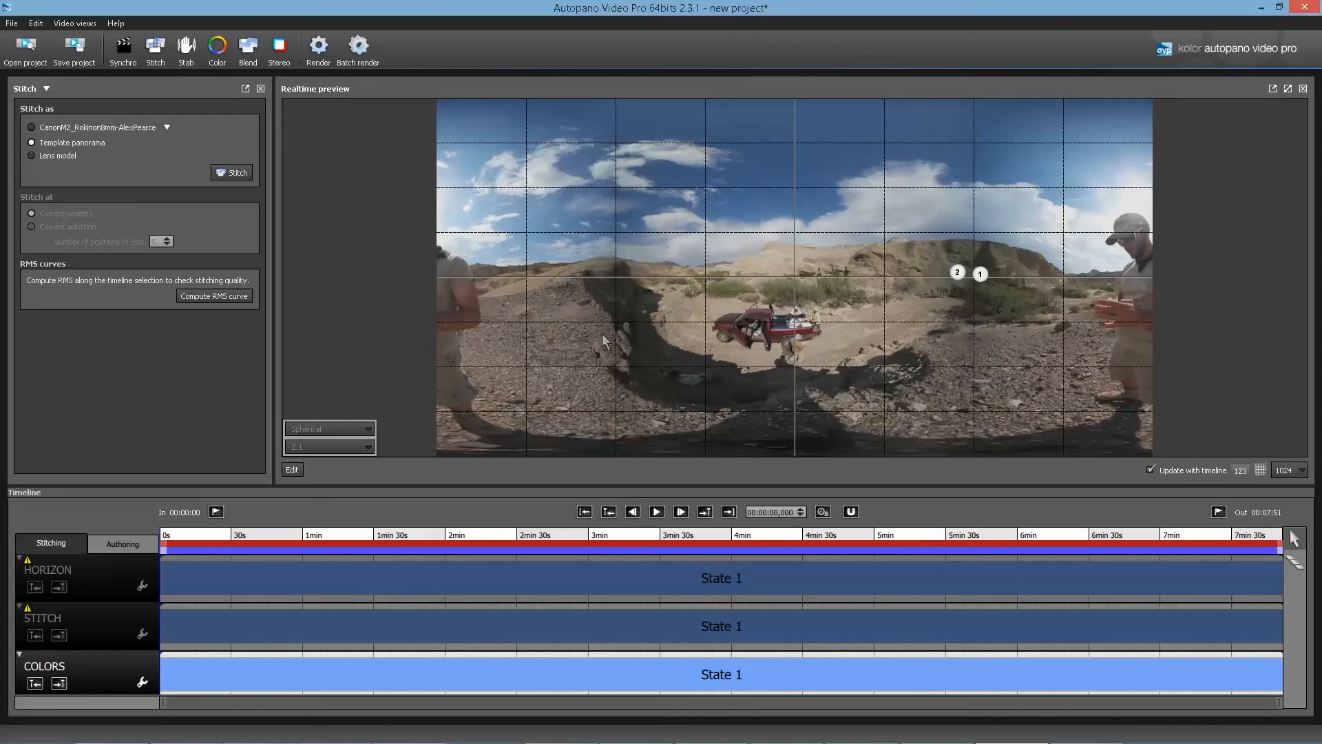
mouse_move(615, 161)
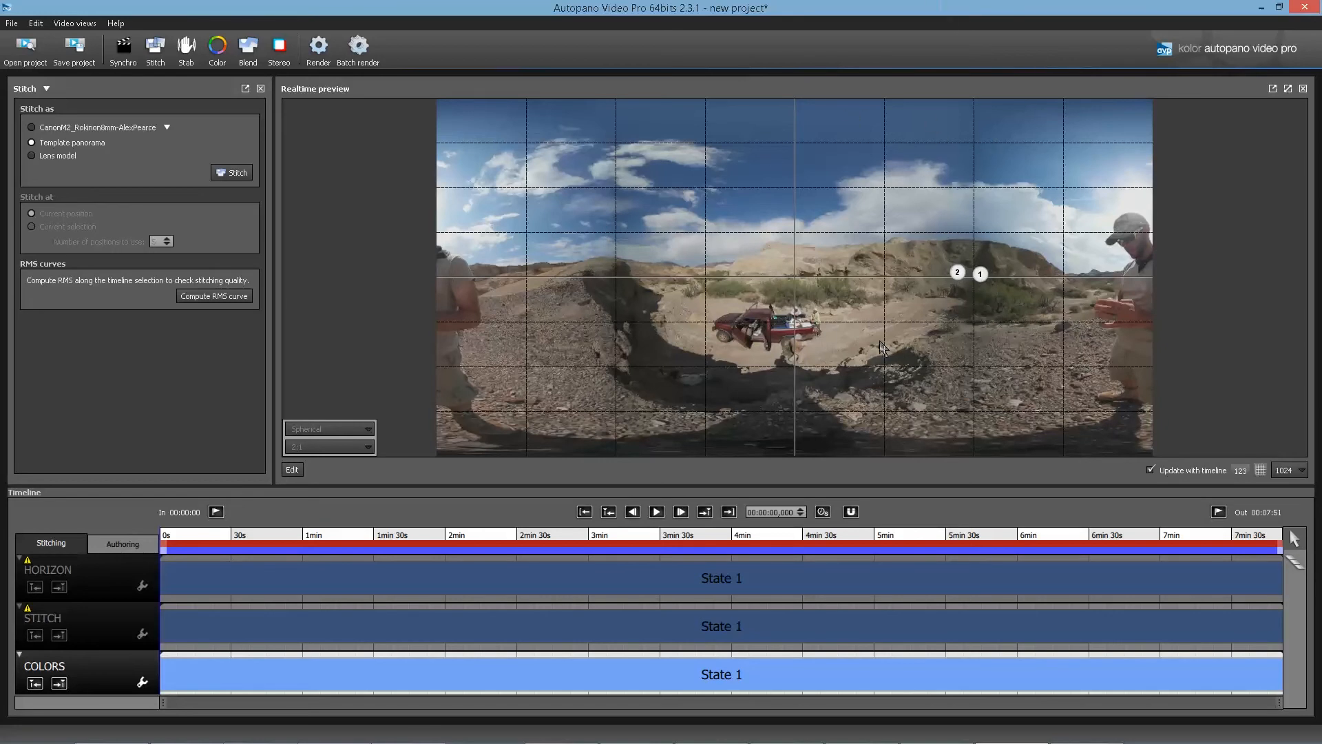
mouse_move(964, 257)
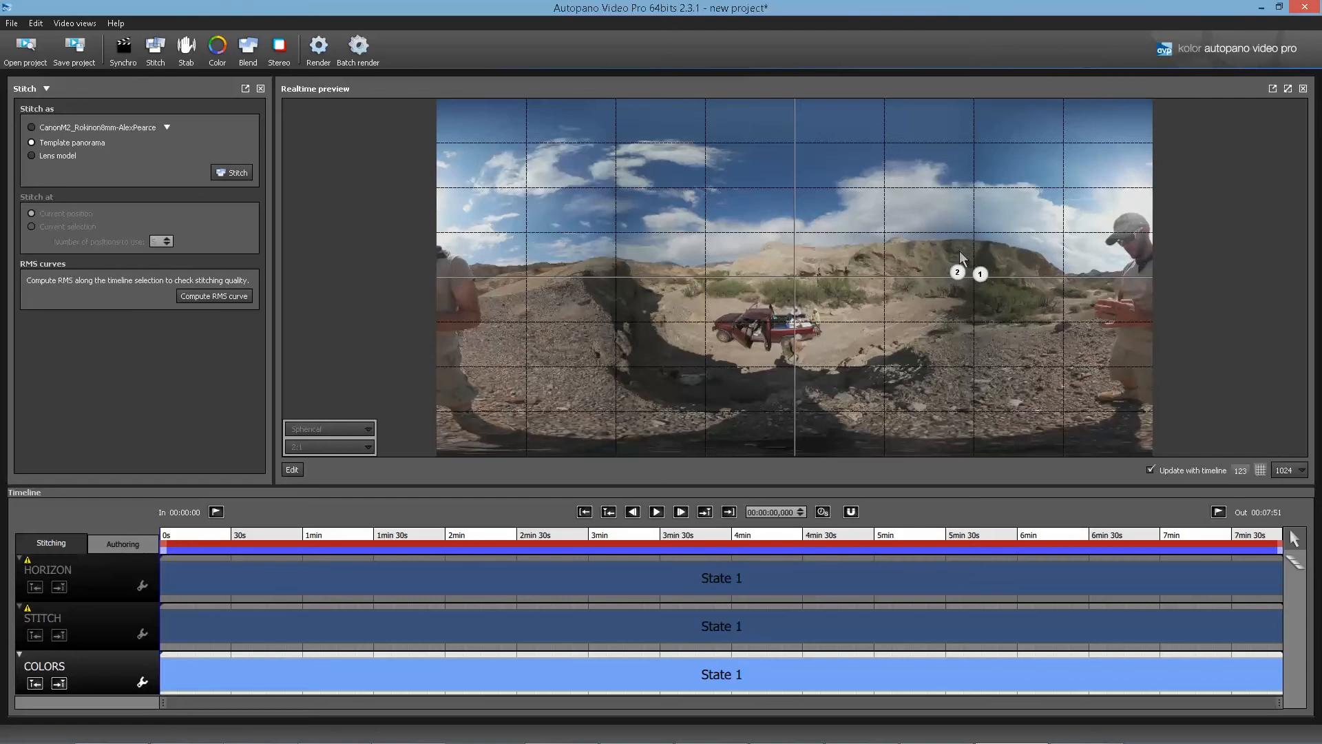
mouse_move(608, 174)
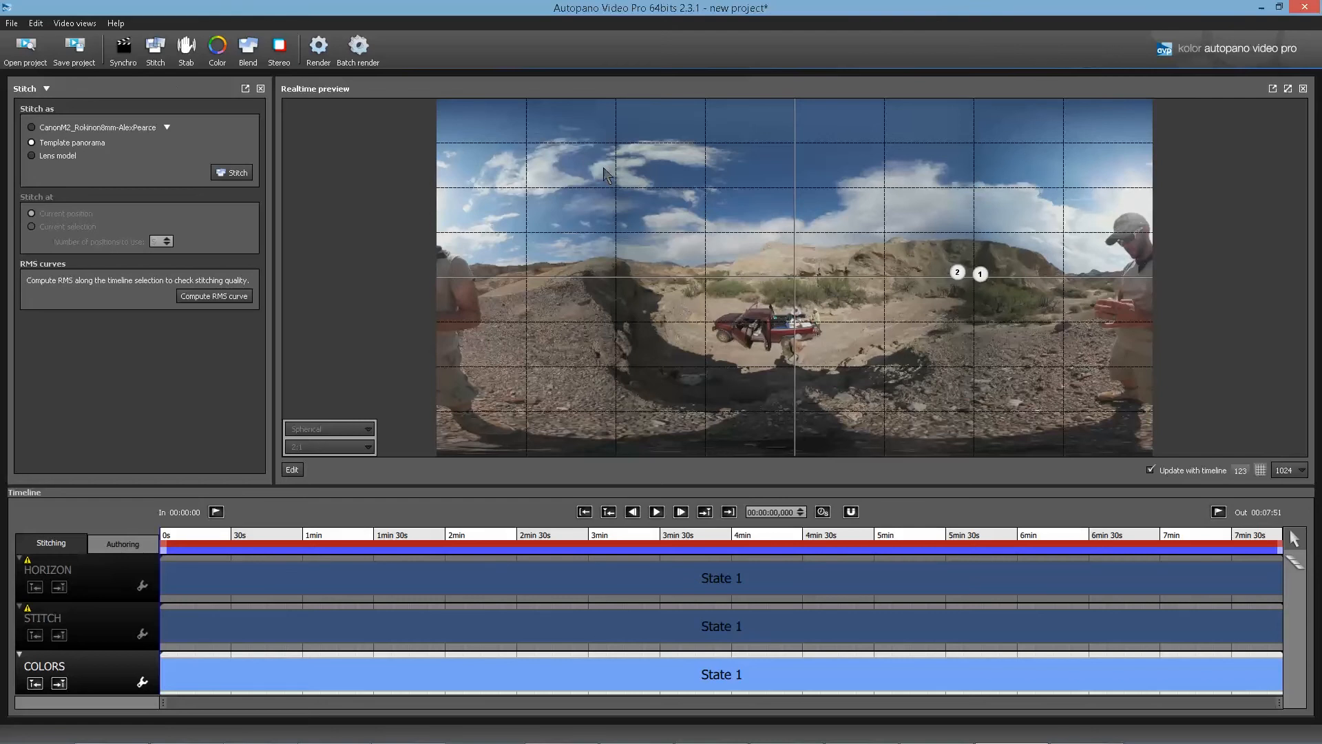
Step: Run automatic exposure, color and vignetting correction on the stitched panorama
left_click(216, 46)
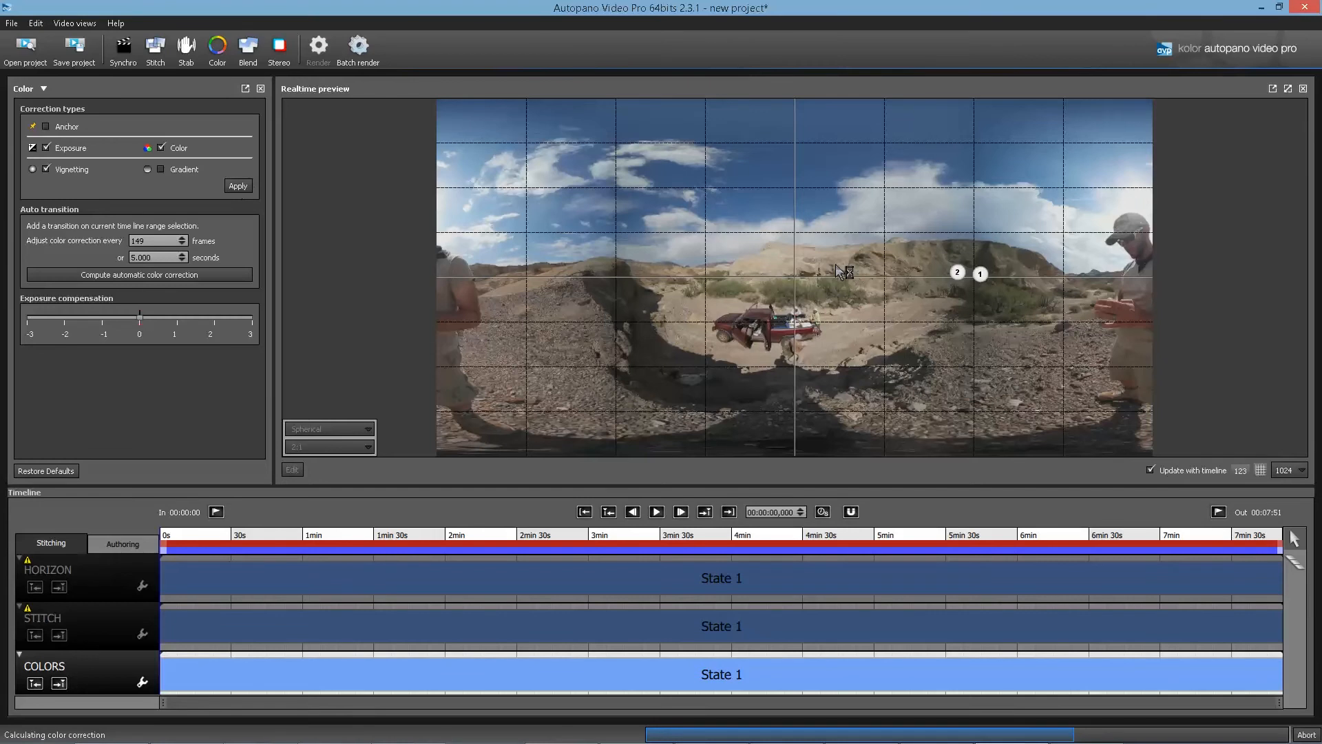
mouse_move(833, 243)
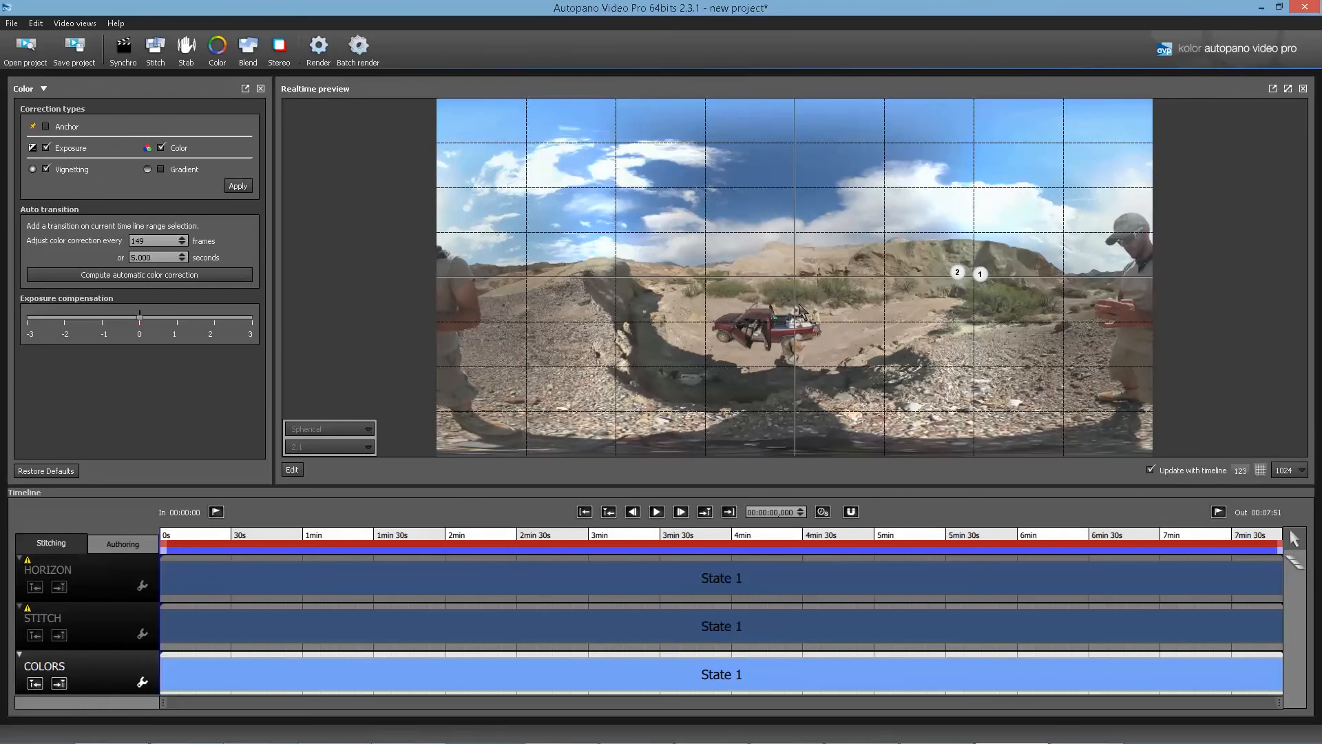
mouse_move(207, 165)
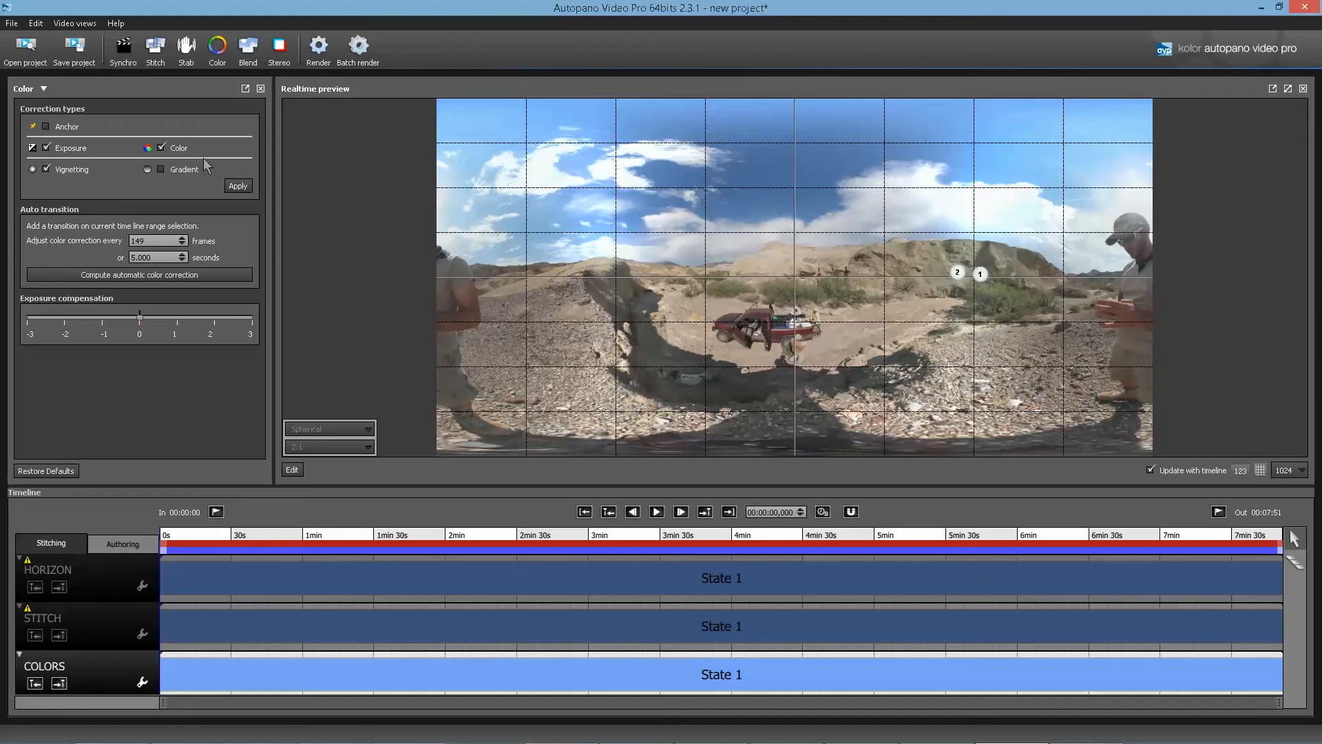
mouse_move(920, 310)
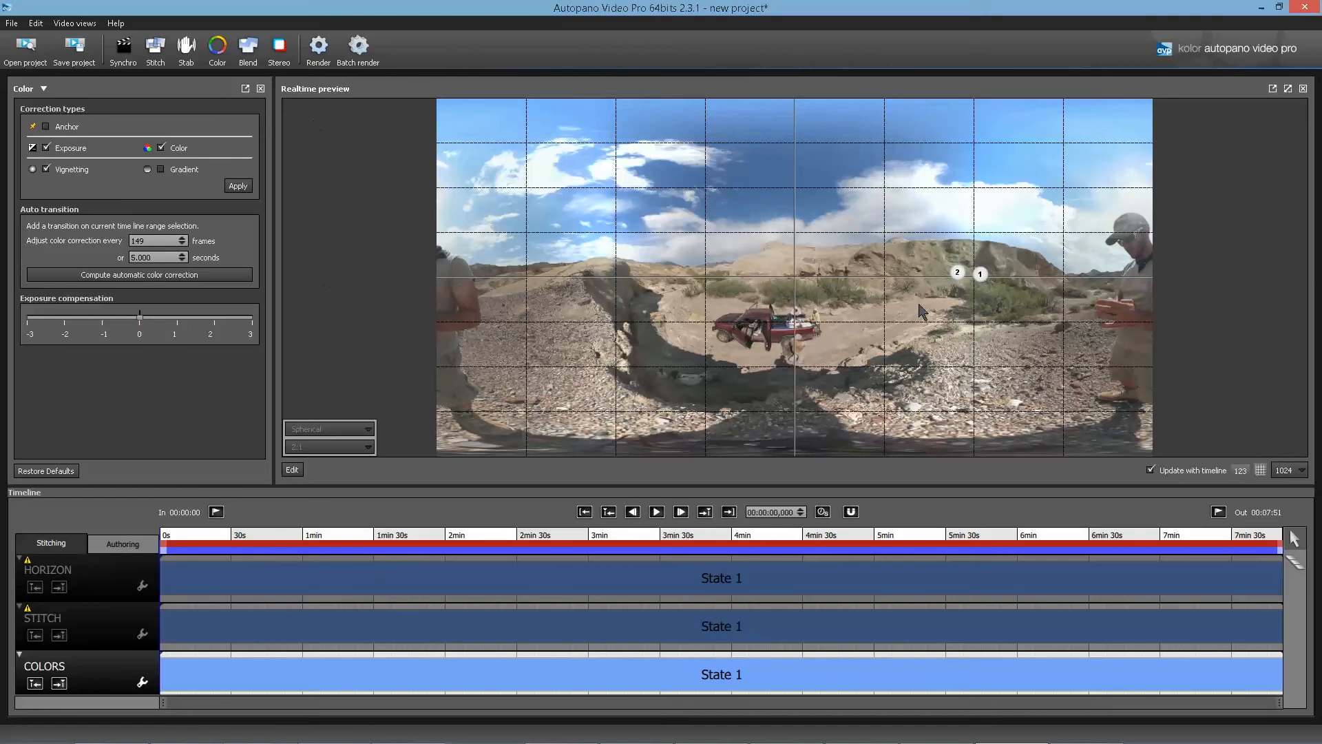
mouse_move(217, 169)
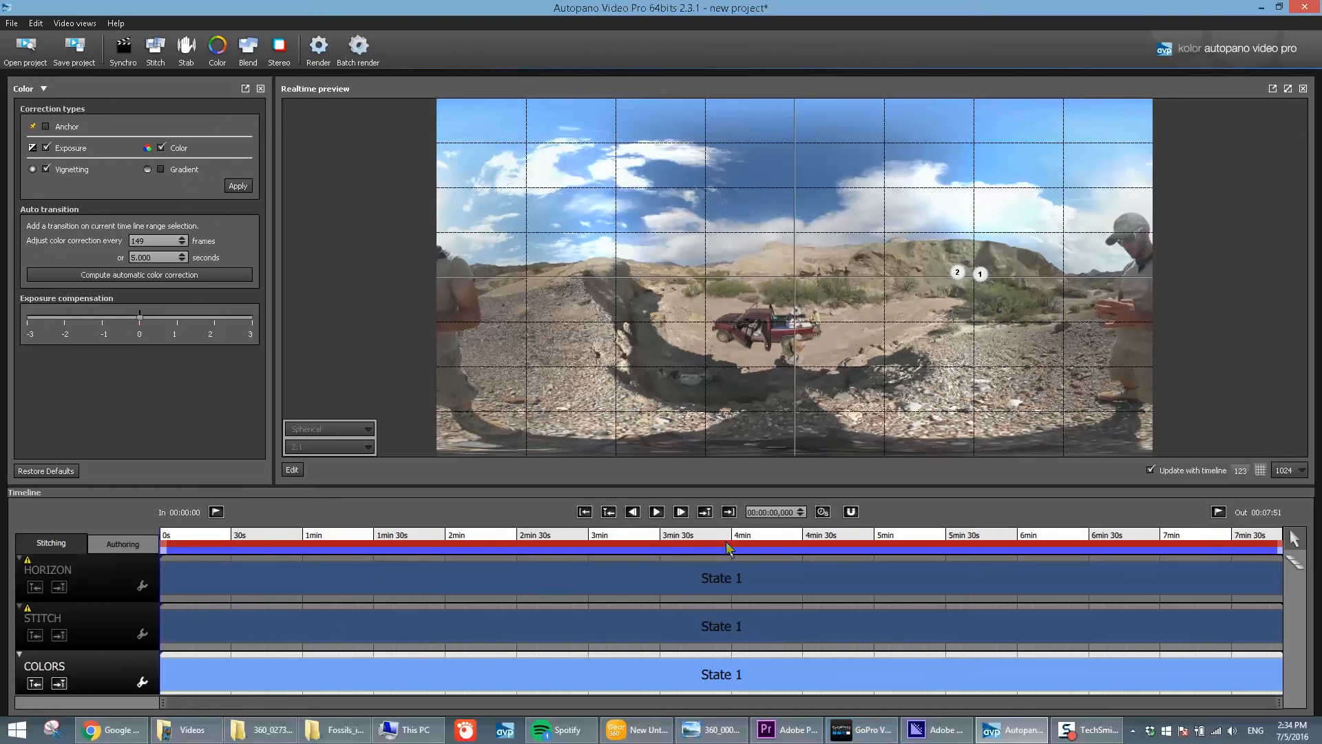
Step: Scrub the colour-corrected preview from about 3:00 through 1:16 to the two-minute mark
left_click(604, 534)
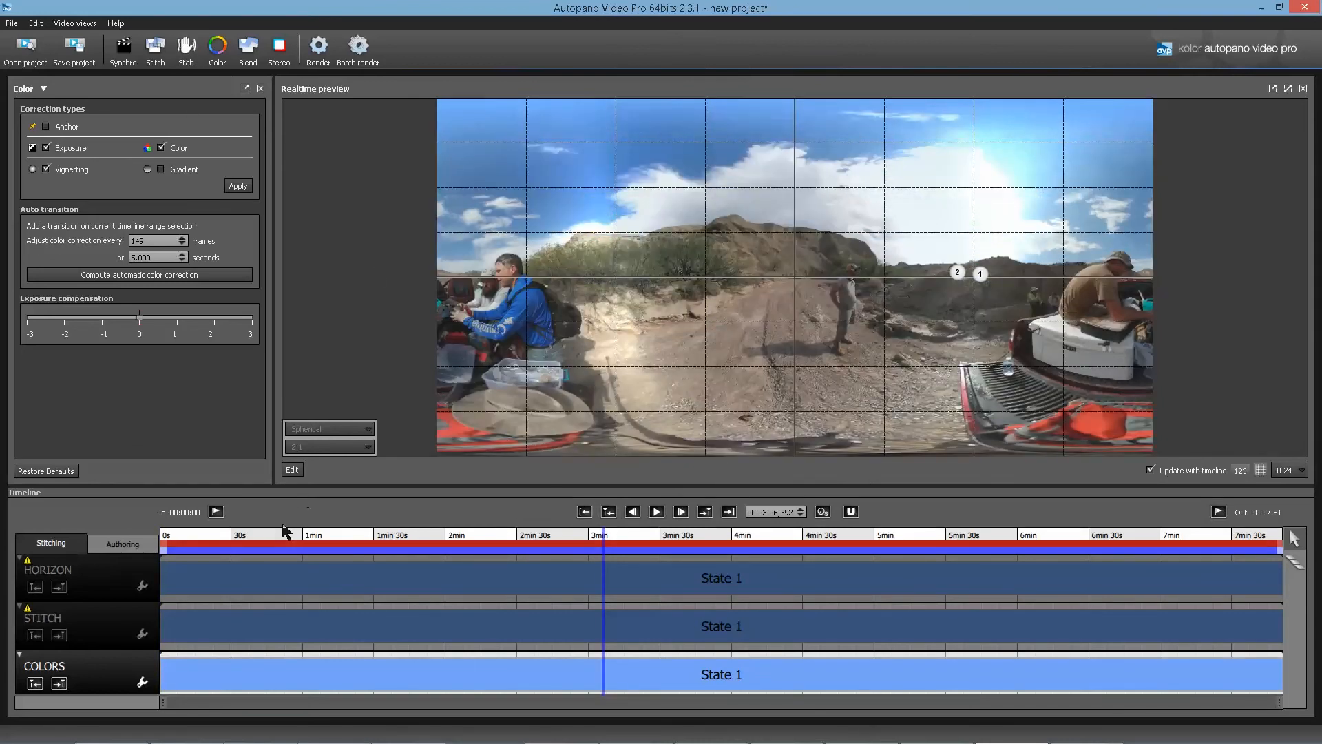
left_click(290, 534)
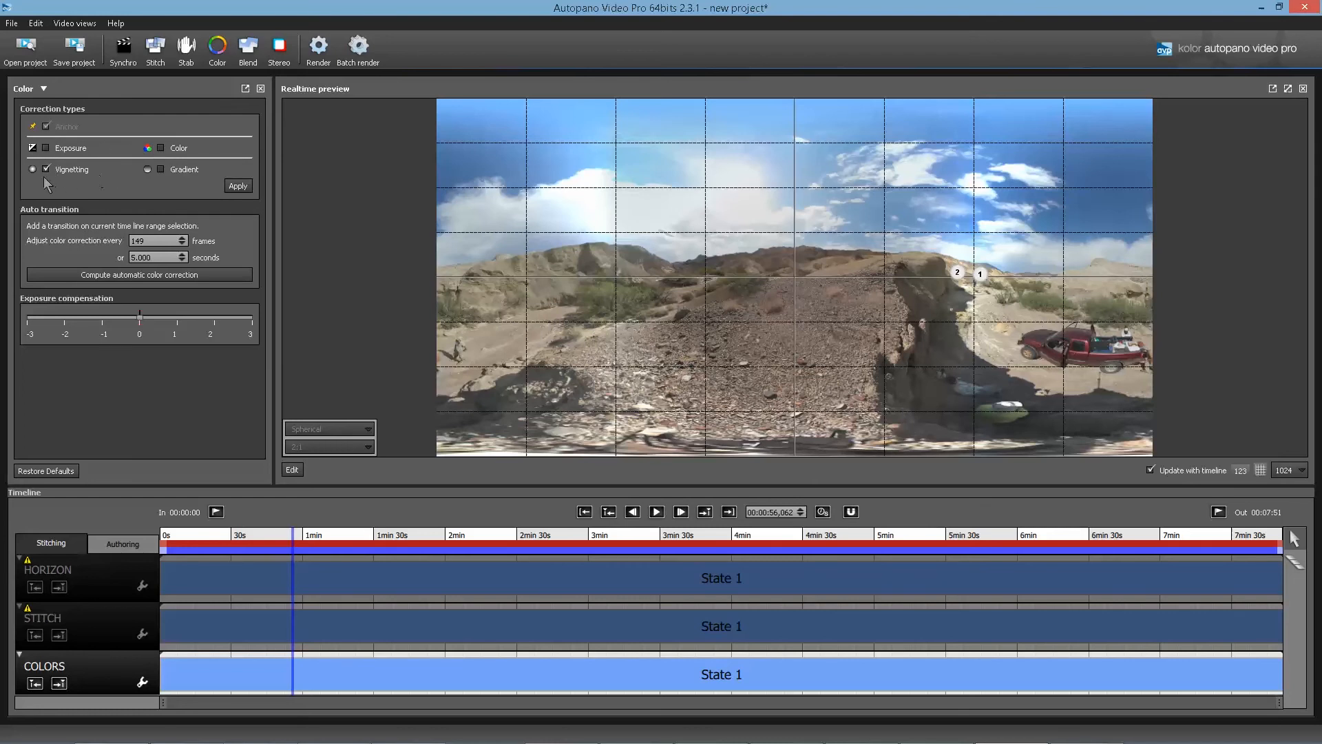
left_click(139, 275)
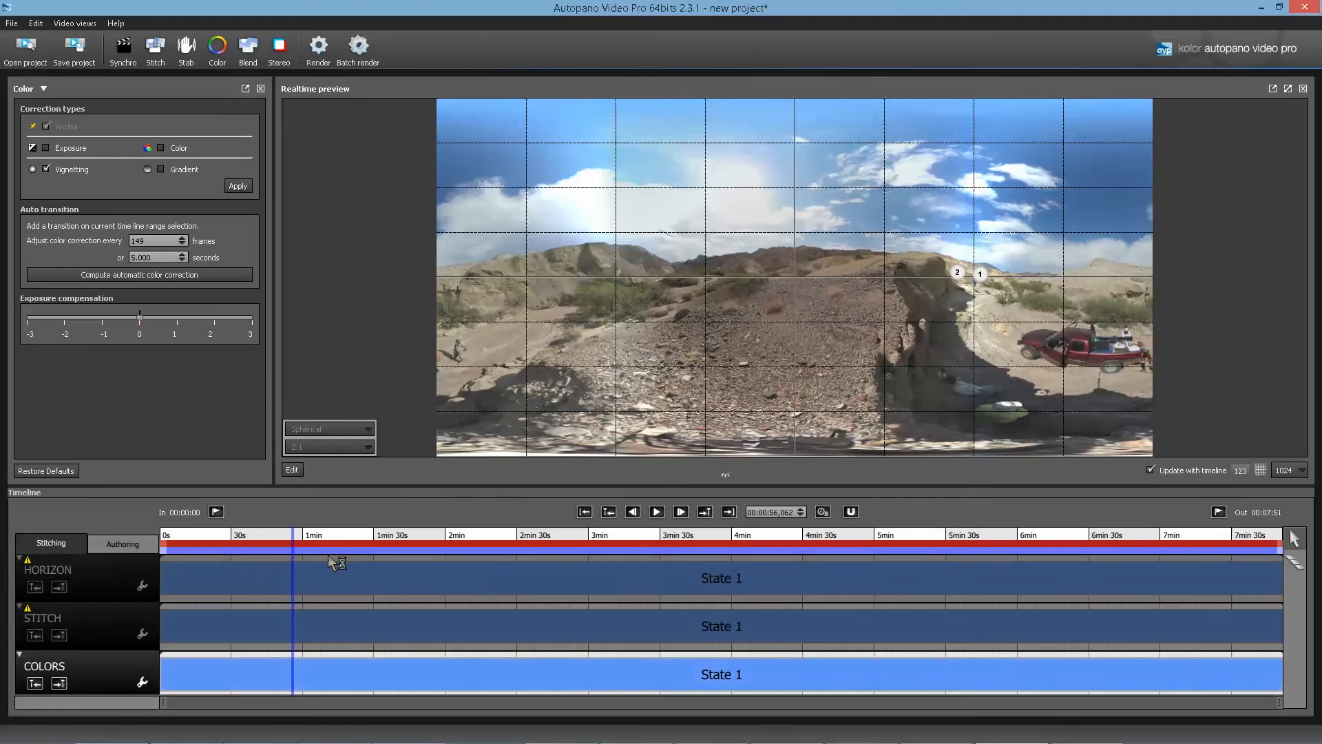
left_click(363, 534)
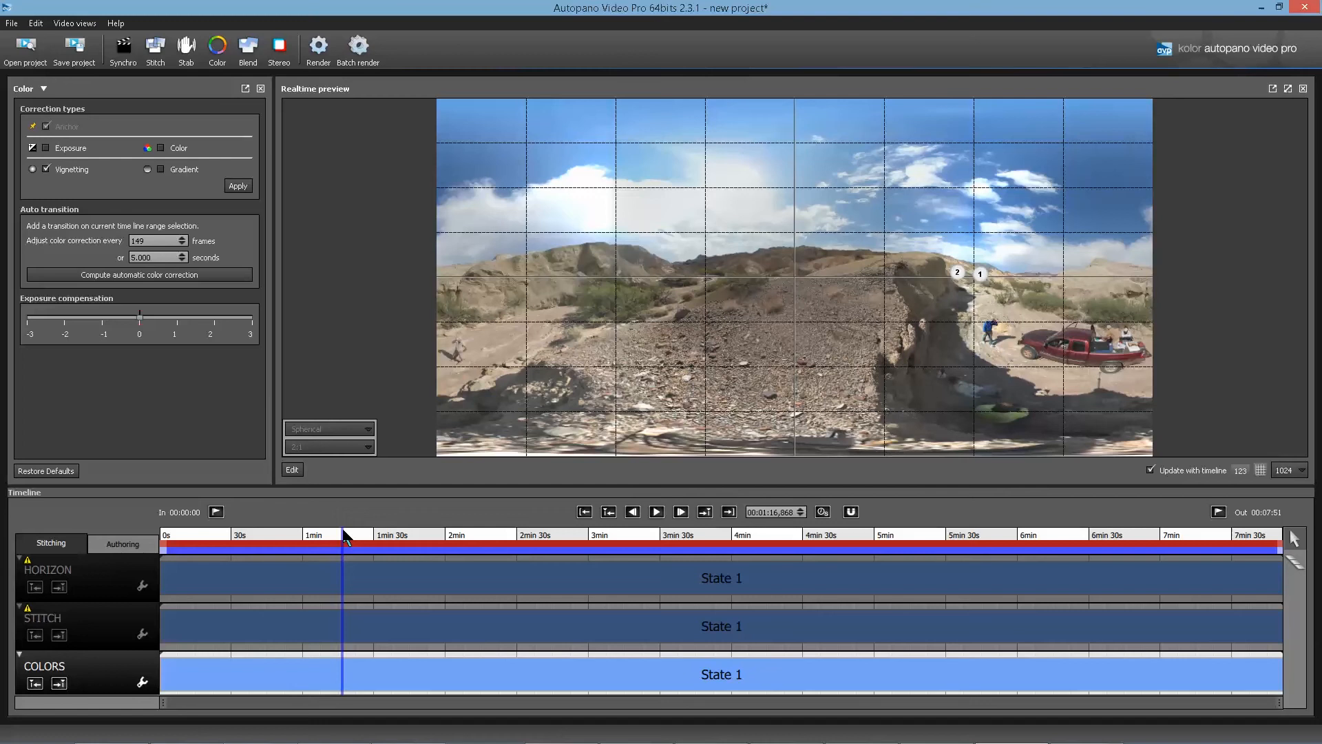
left_click(386, 533)
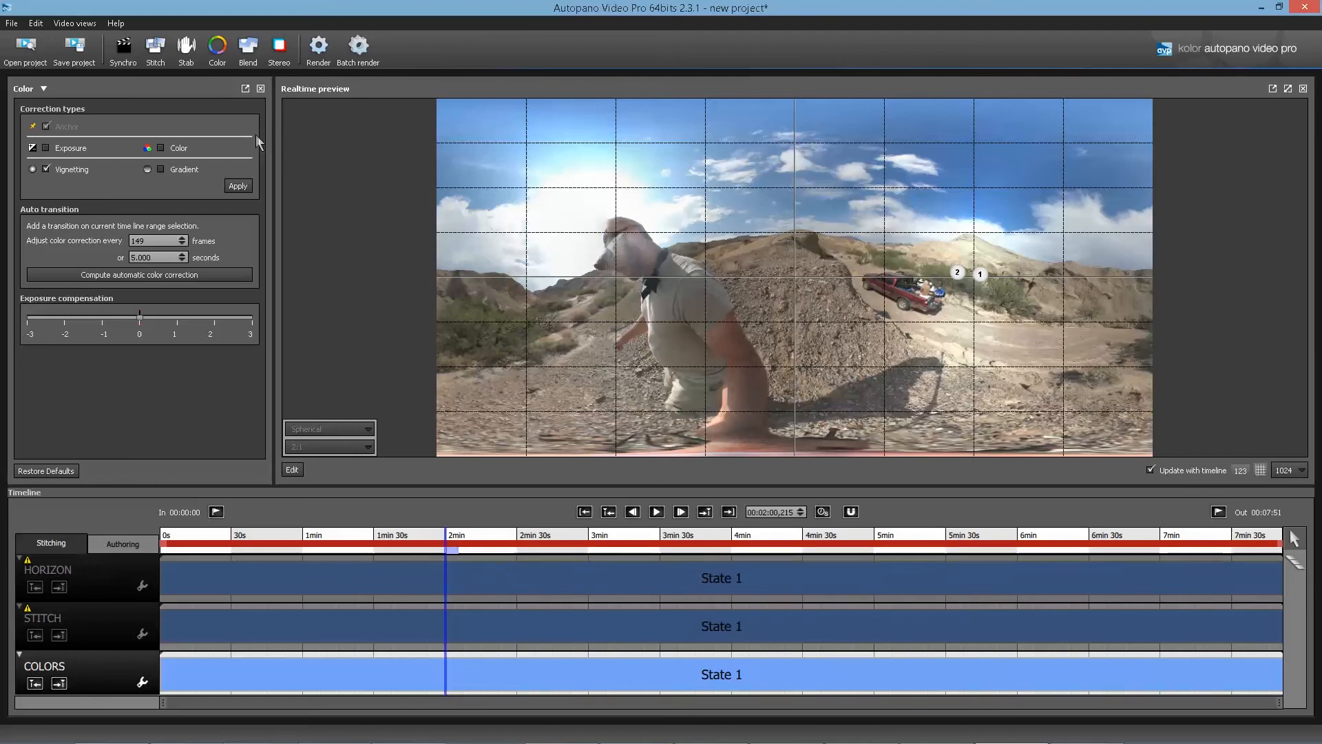
Step: Compute stabilization, then set Blend weighting to Iso cutting
left_click(185, 49)
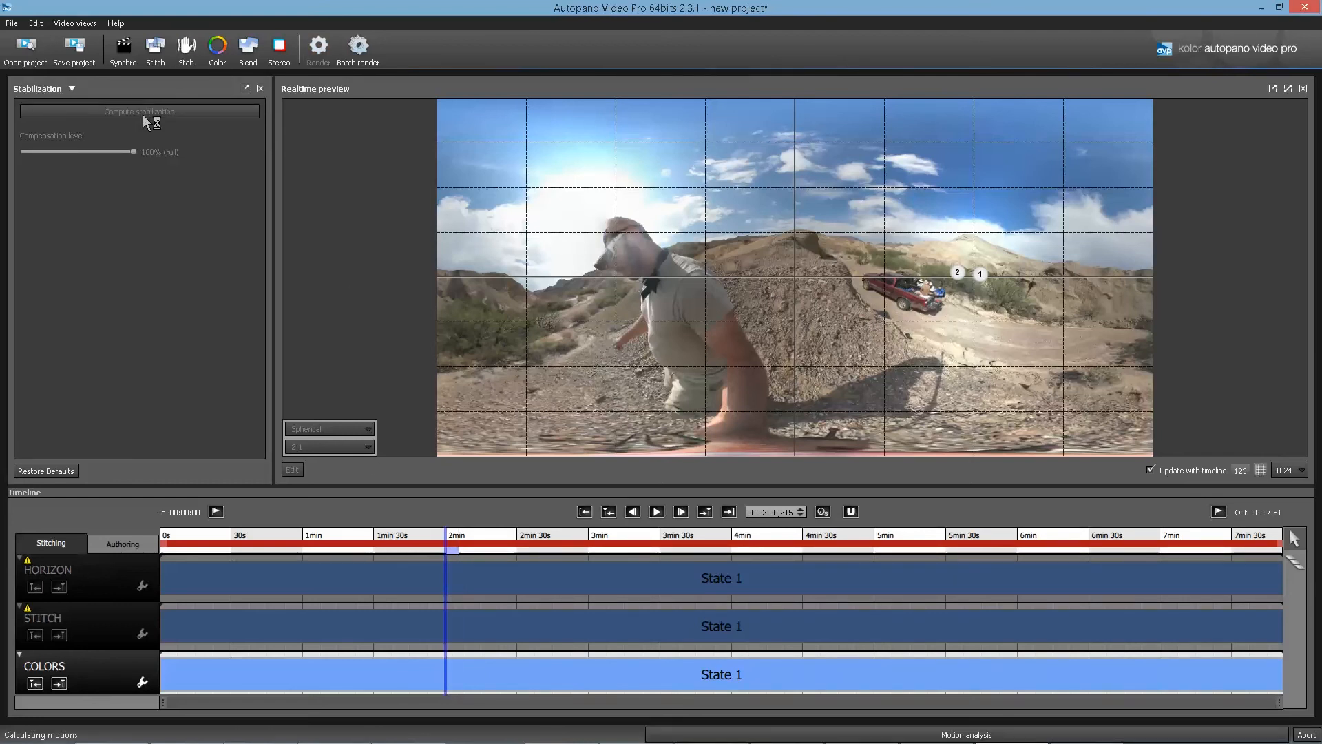
left_click(247, 49)
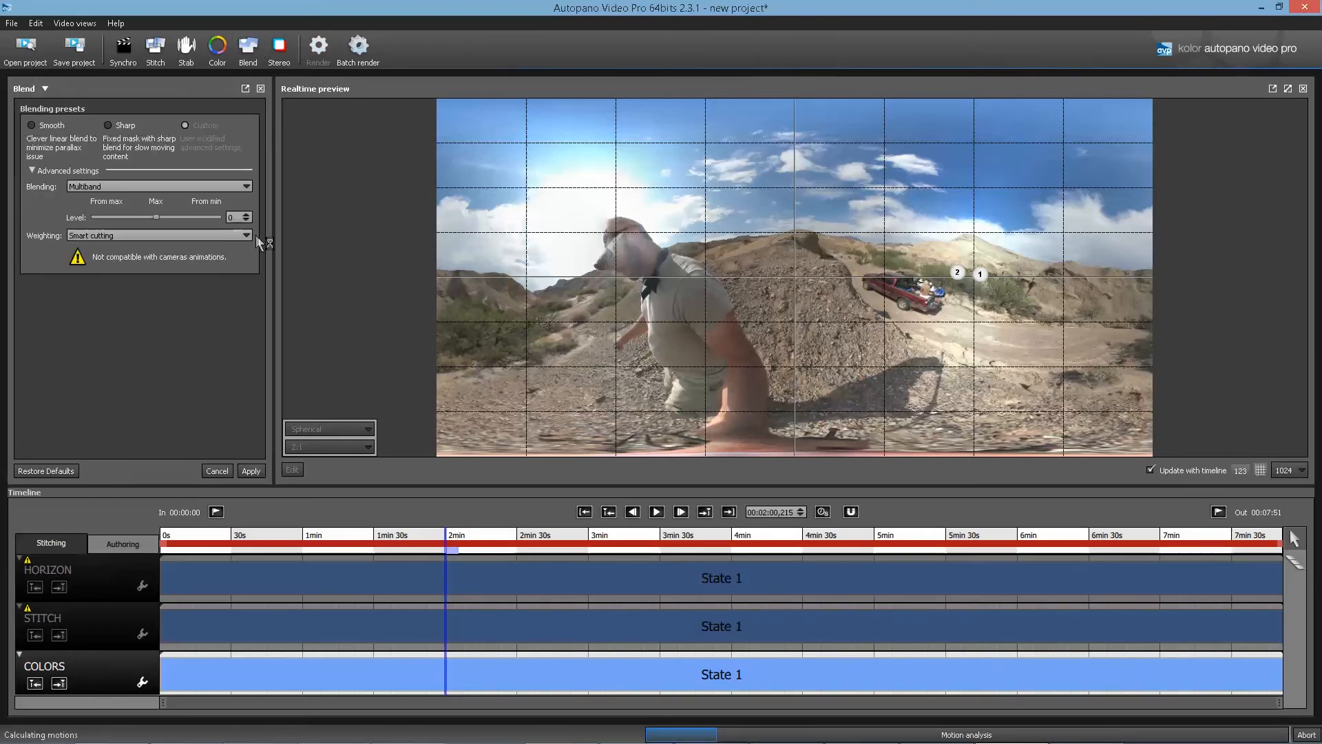
left_click(158, 236)
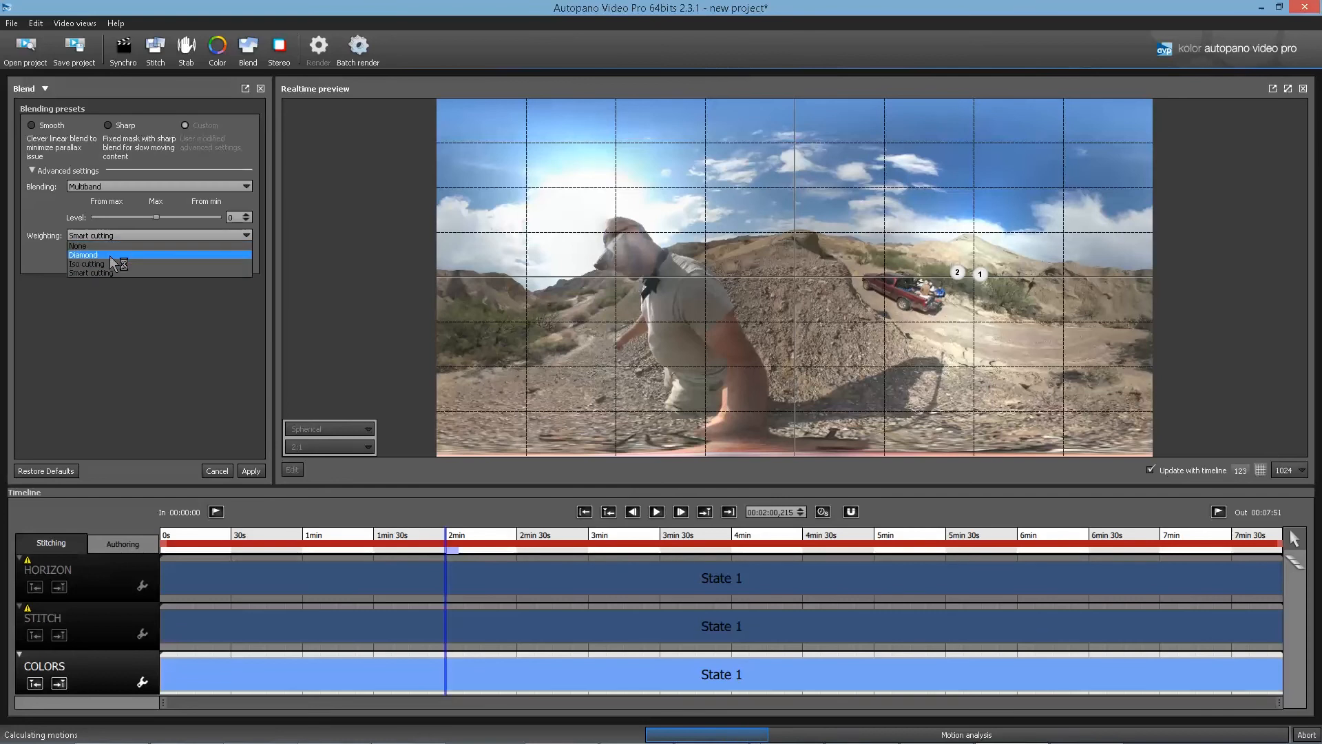
left_click(87, 263)
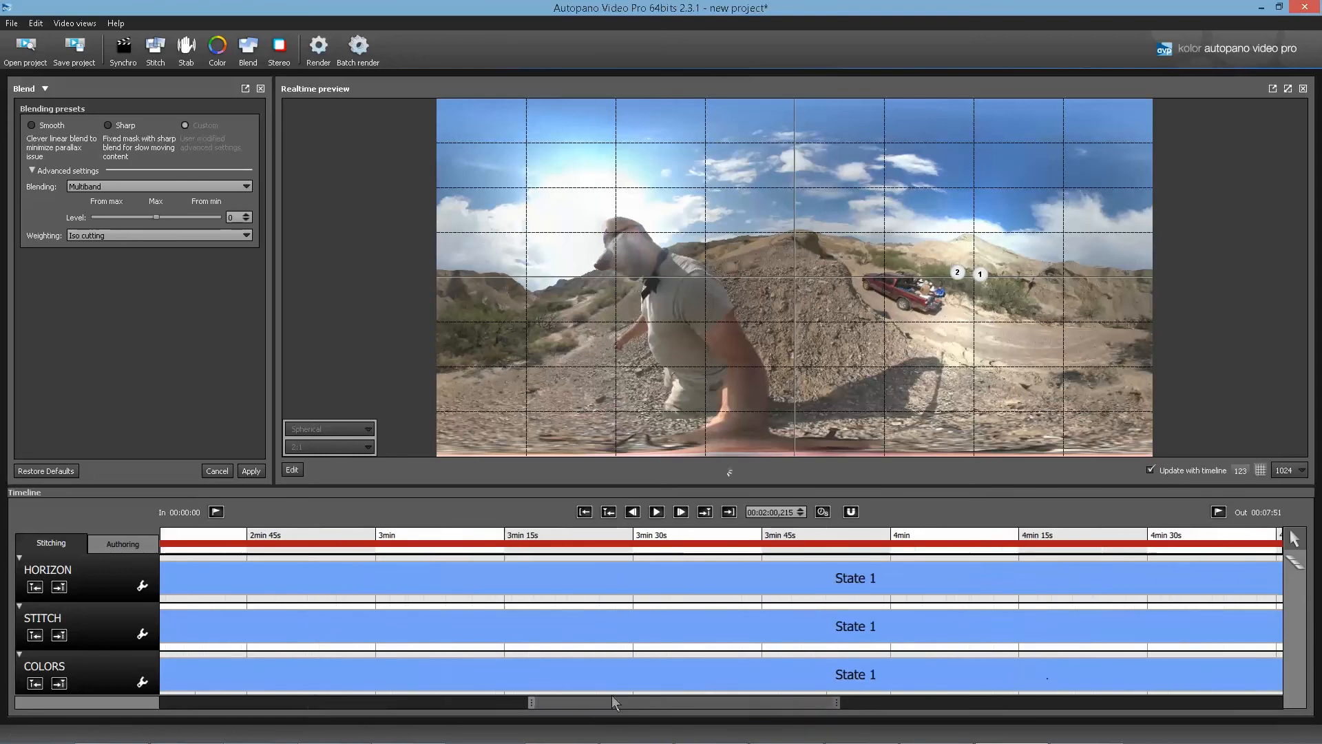
Step: Scrub the analysed motion around 2:04 and reopen the stabilization settings
left_click_drag(615, 703, 491, 705)
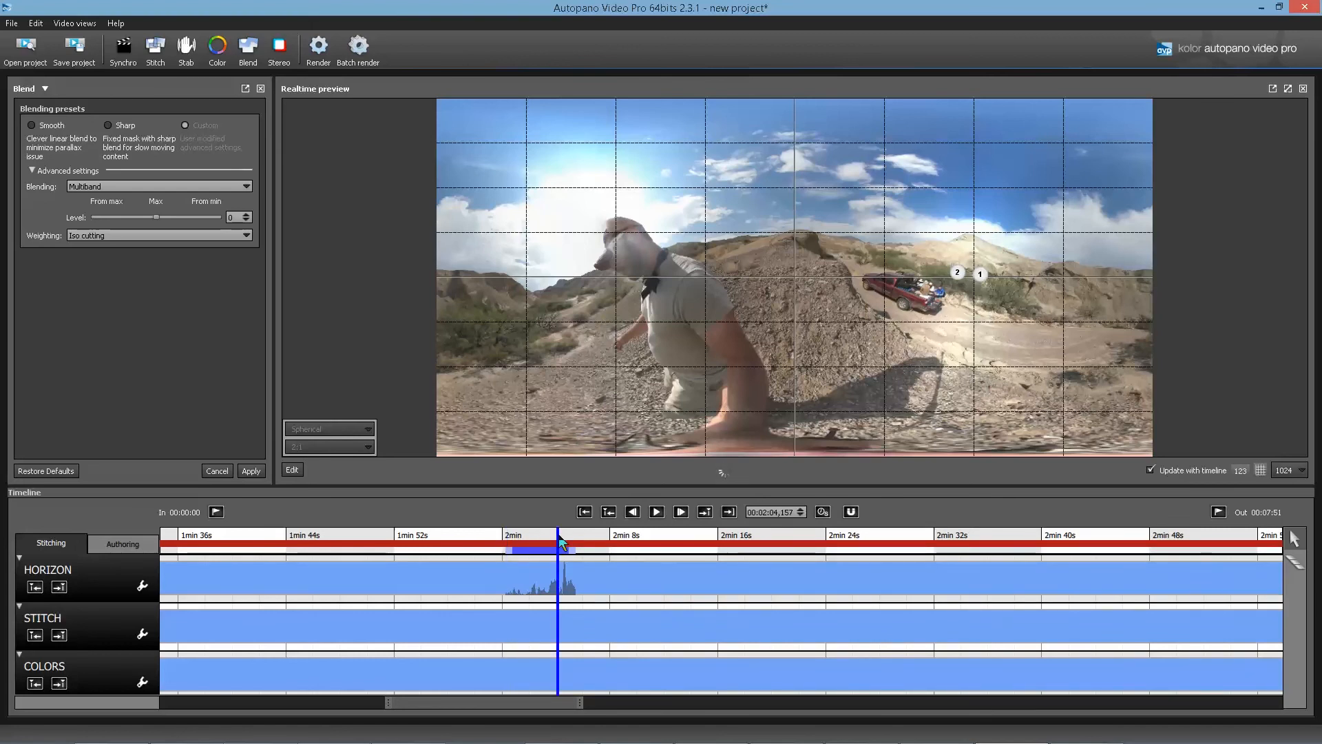
left_click(656, 511)
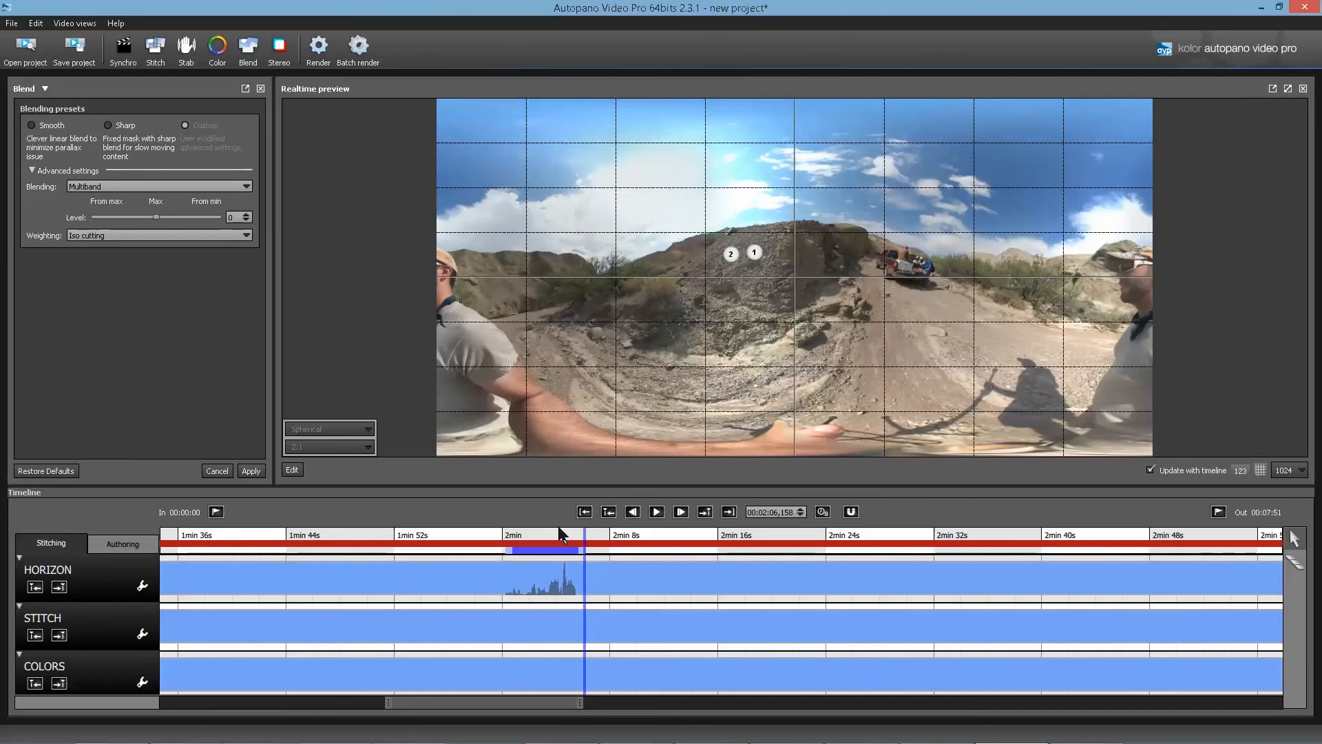
left_click(557, 548)
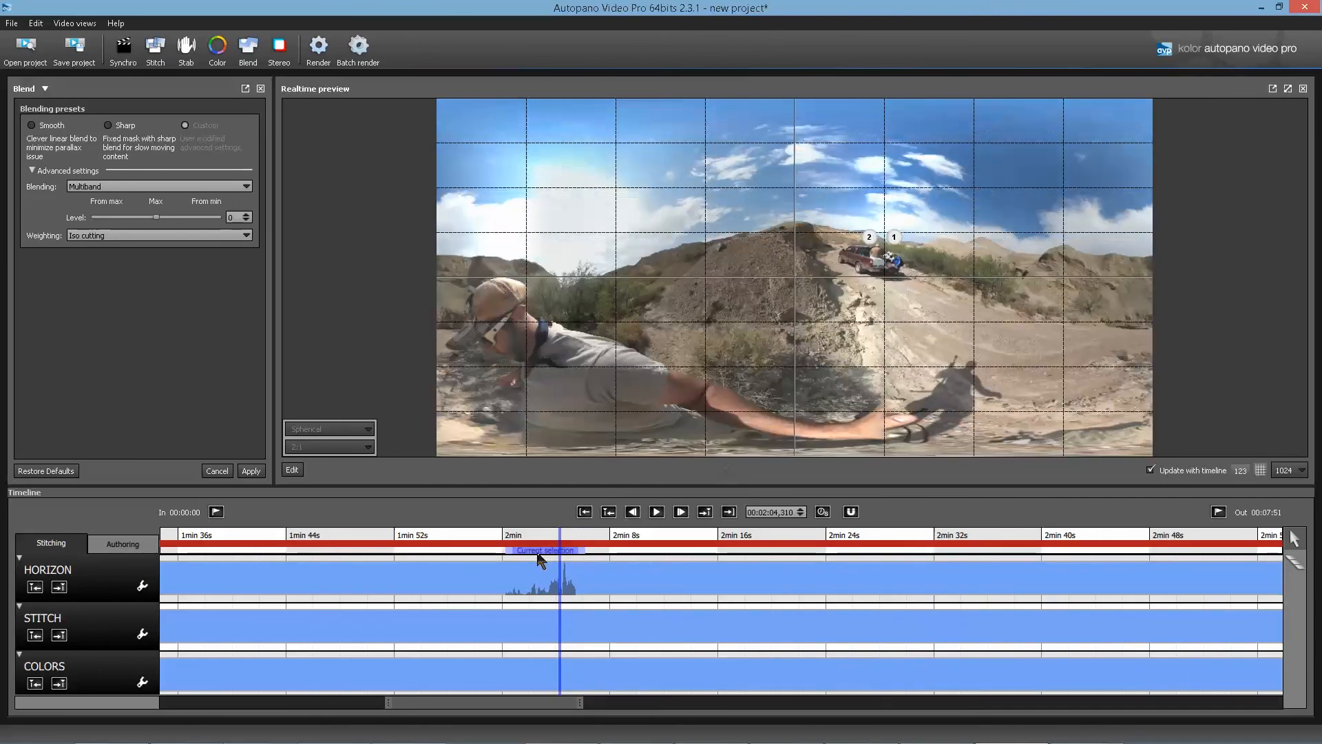
left_click(654, 512)
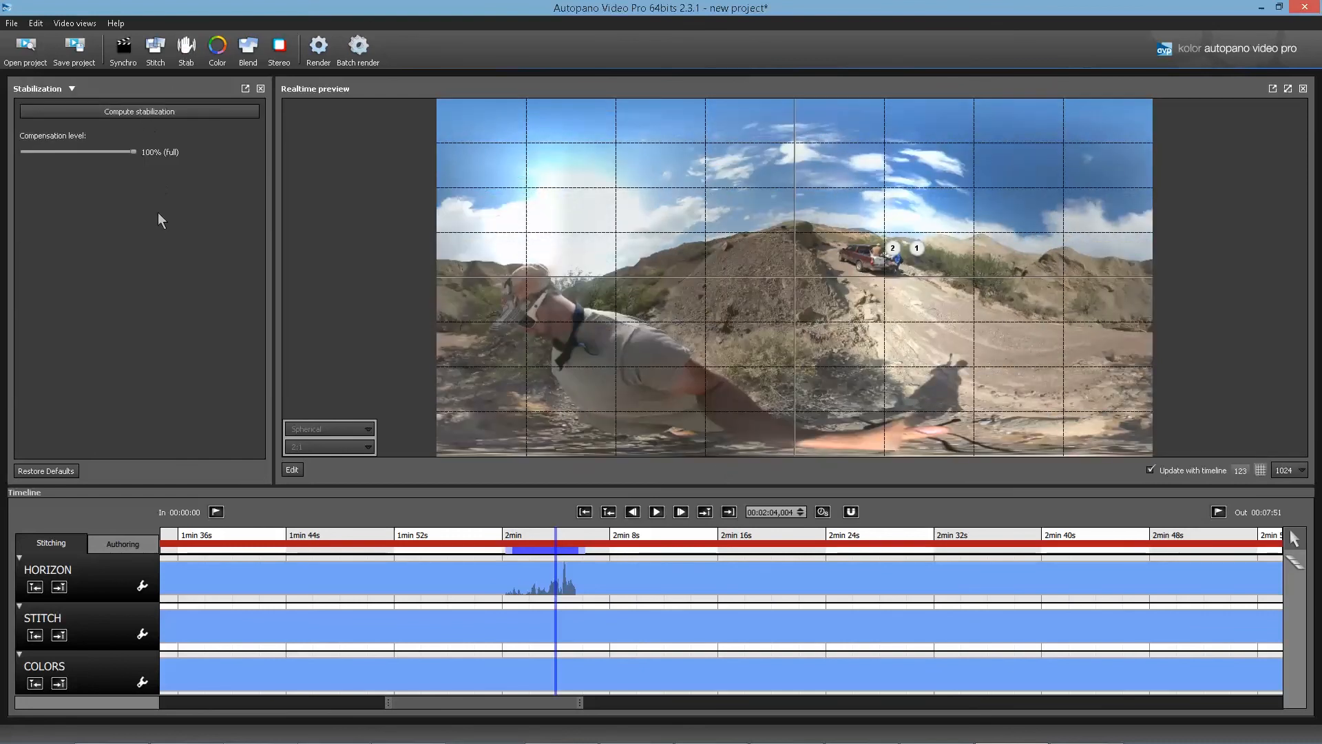
Step: Set Blend weighting back to Smart cutting and show the frame near 2:05
left_click(247, 48)
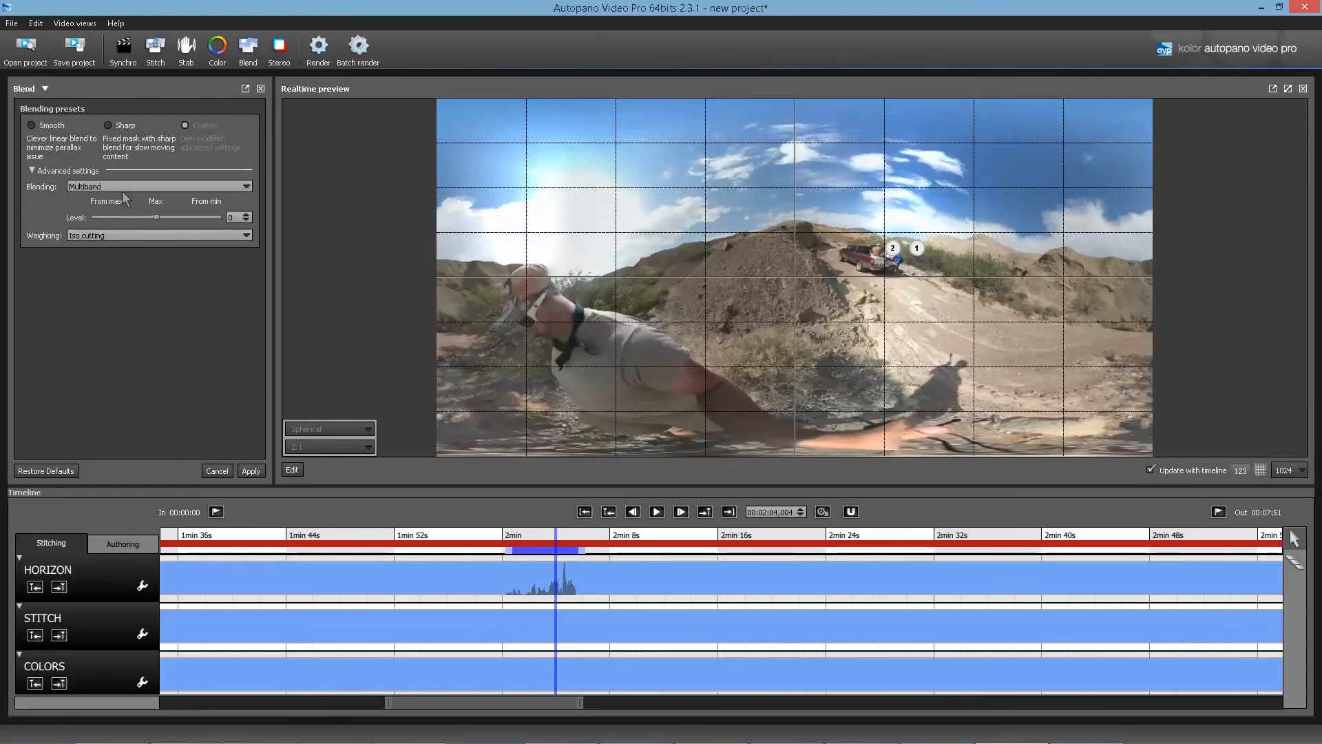
left_click(157, 235)
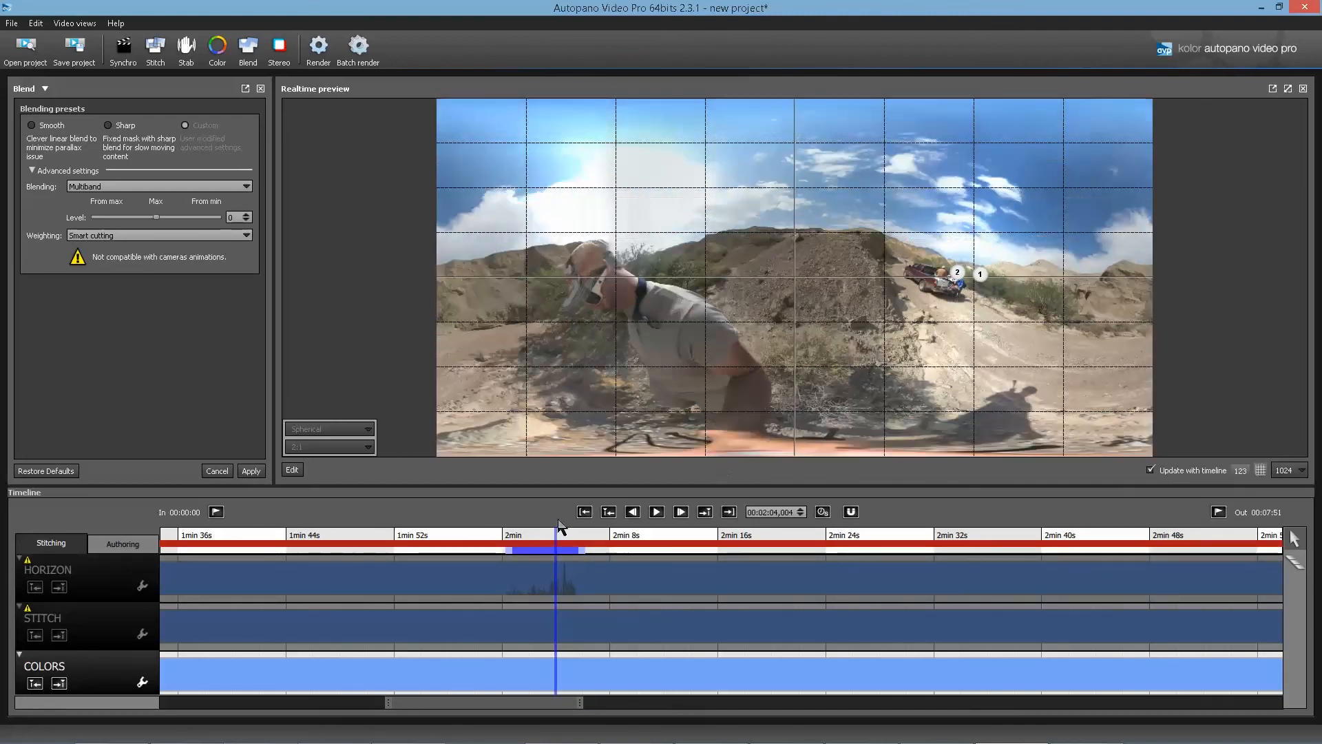
left_click(656, 511)
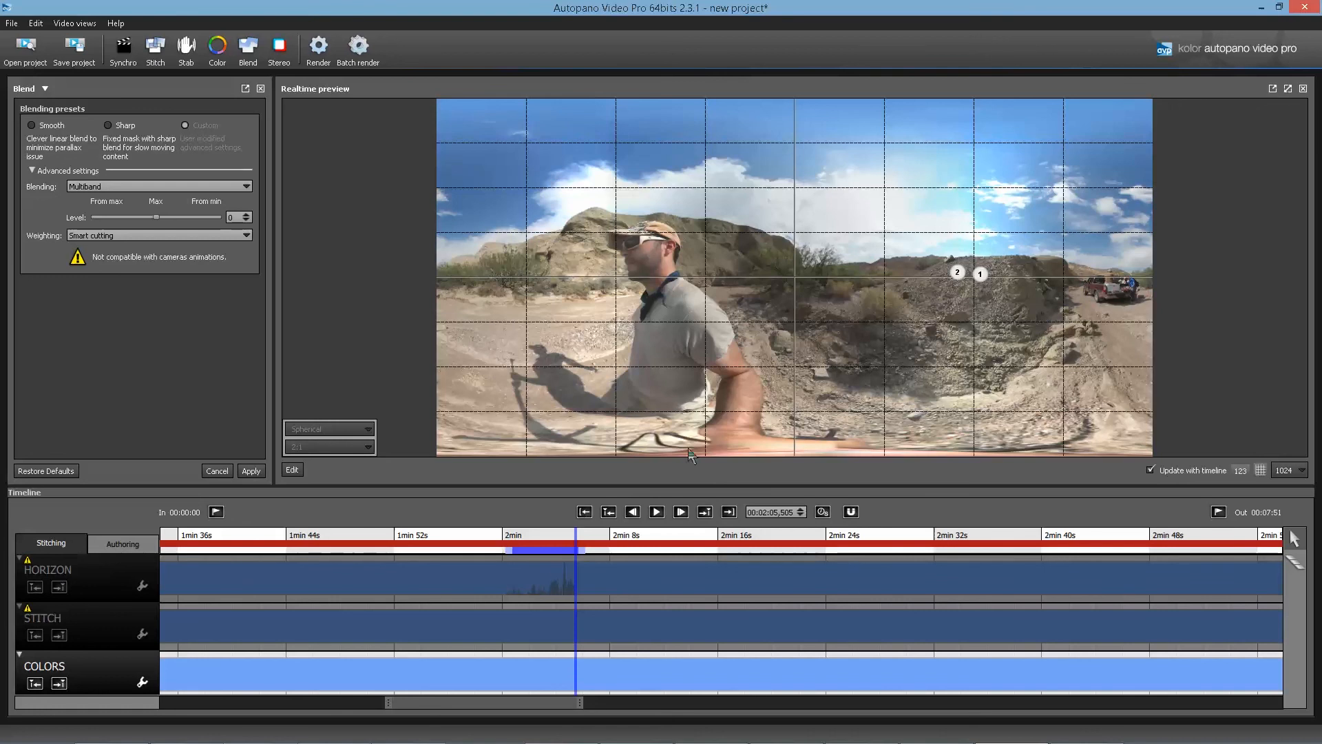
mouse_move(548, 127)
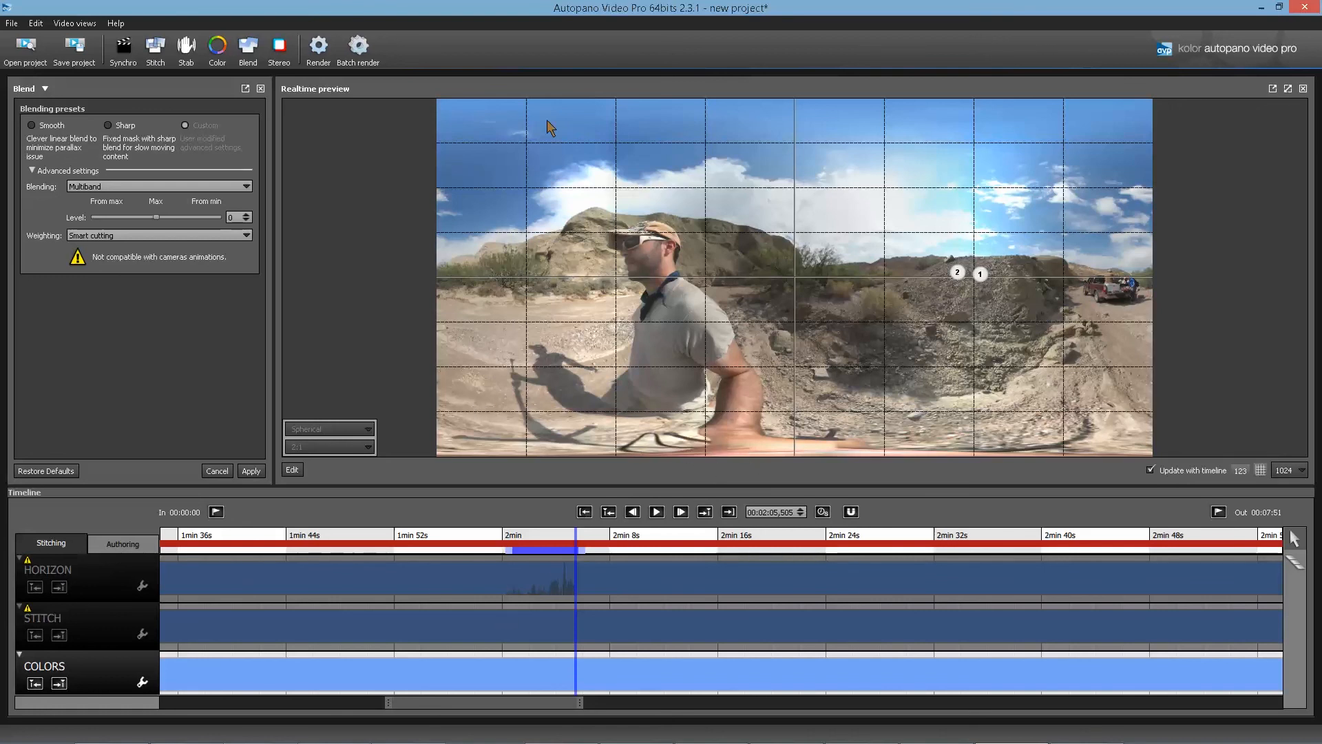
mouse_move(802, 7)
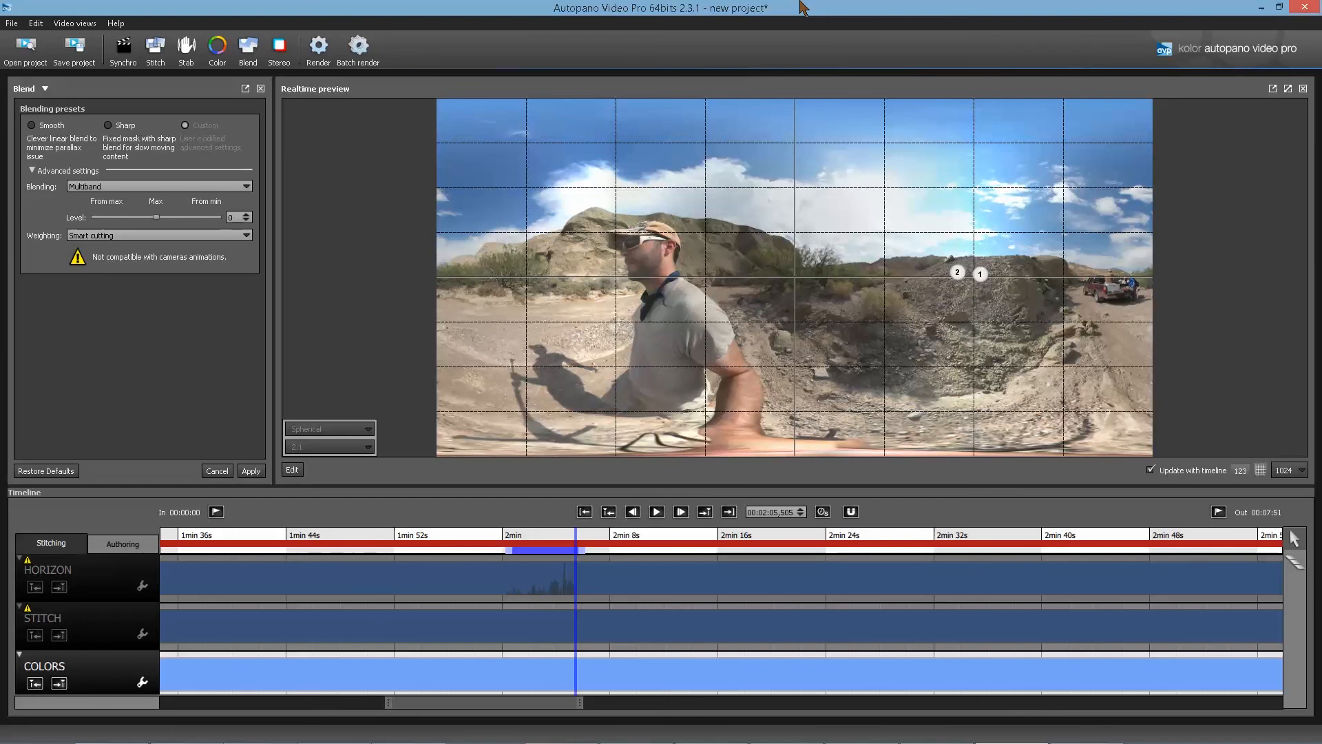
mouse_move(525, 311)
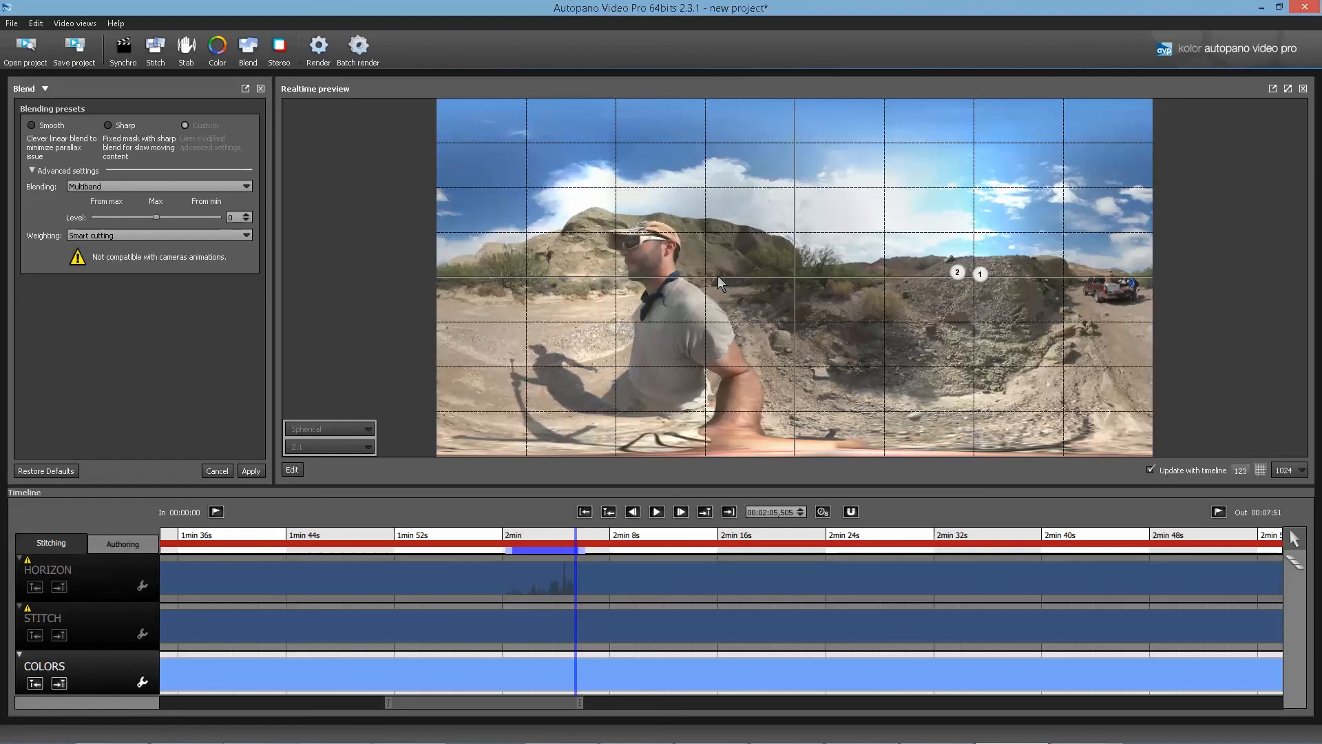
mouse_move(463, 361)
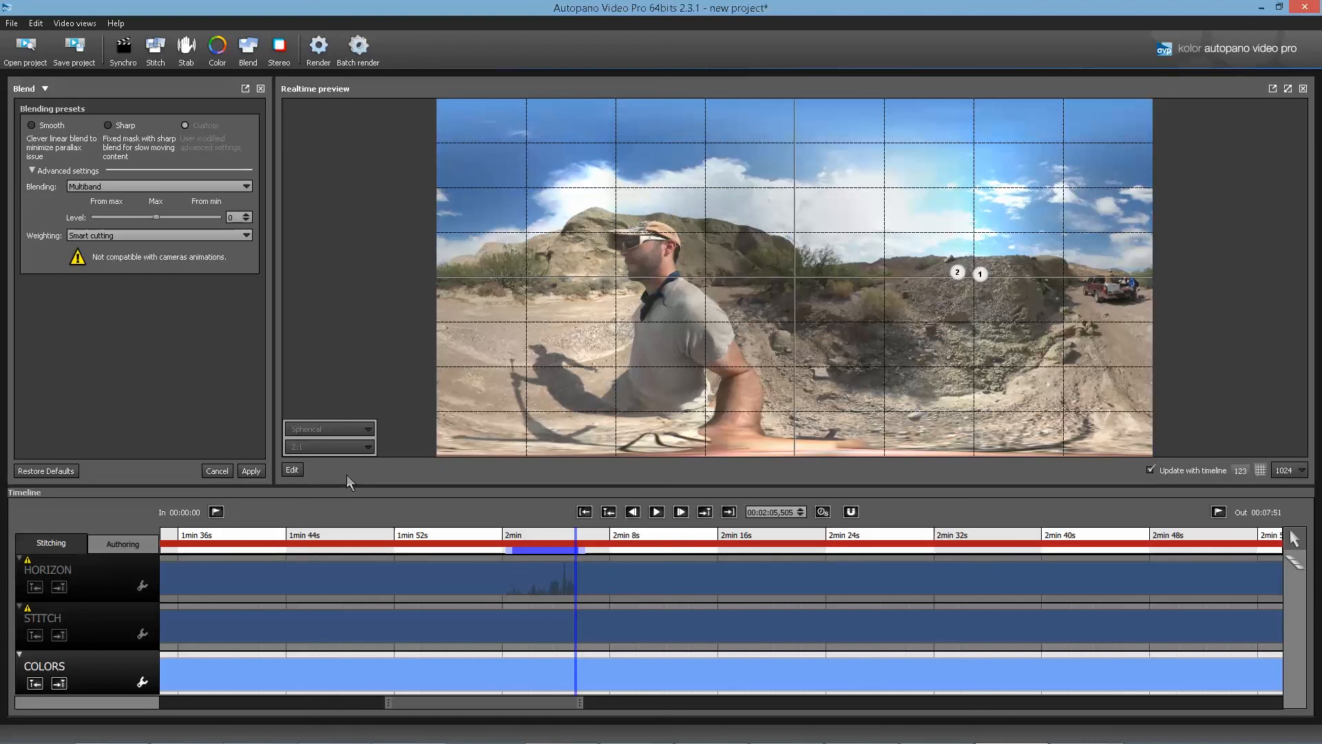
mouse_move(379, 479)
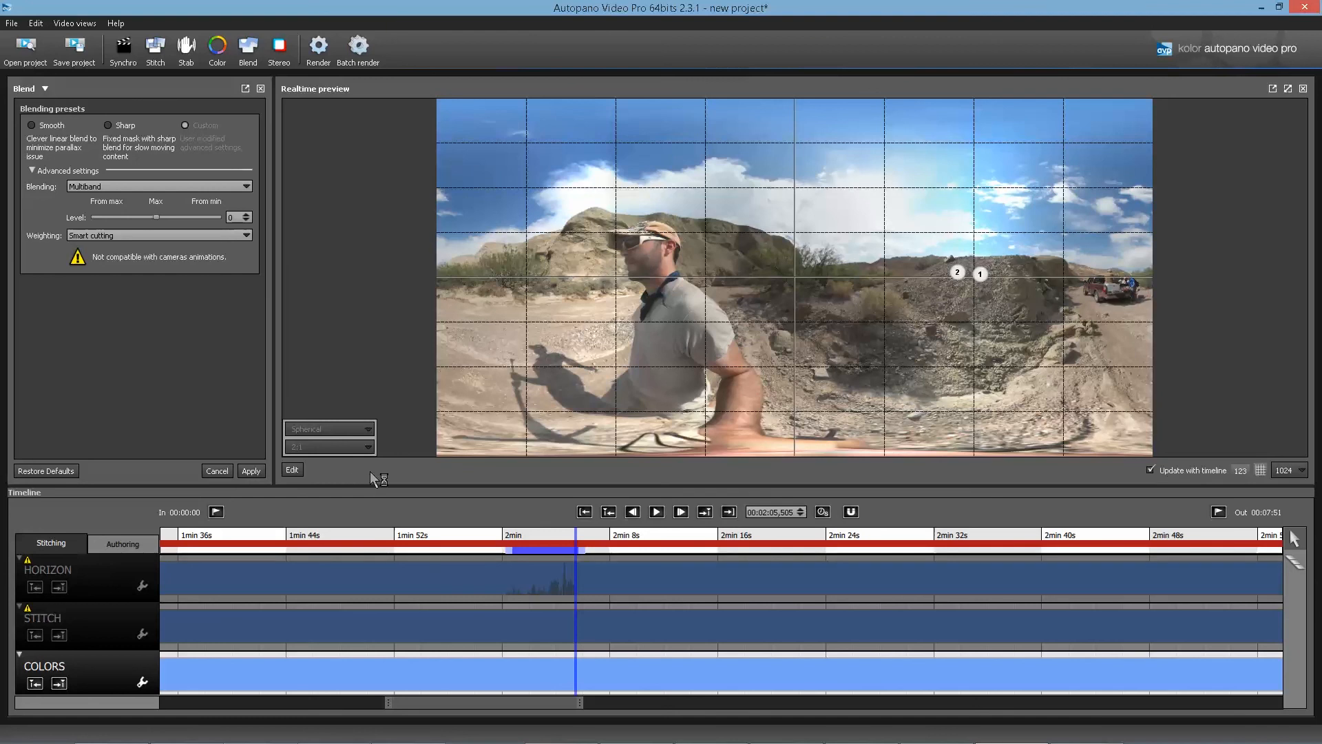